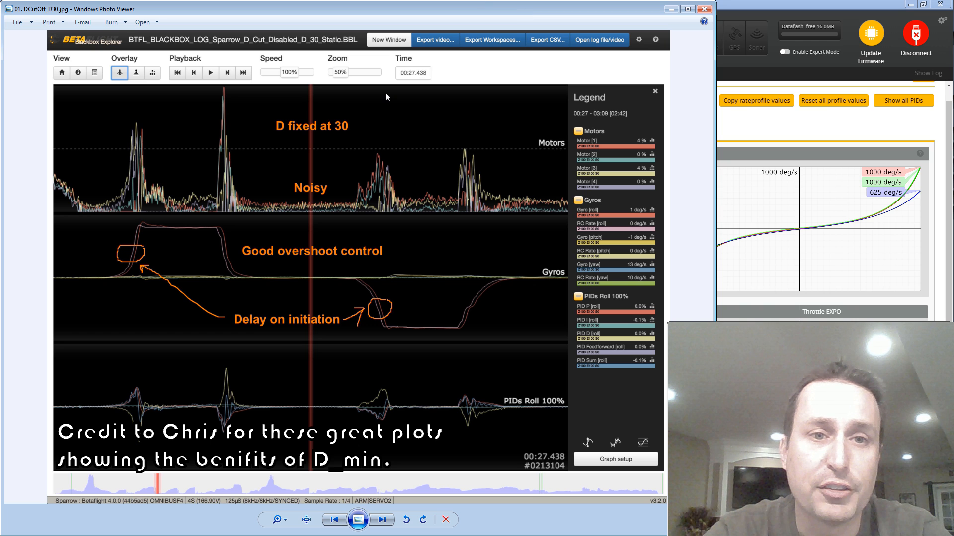
pyautogui.moveTo(316, 207)
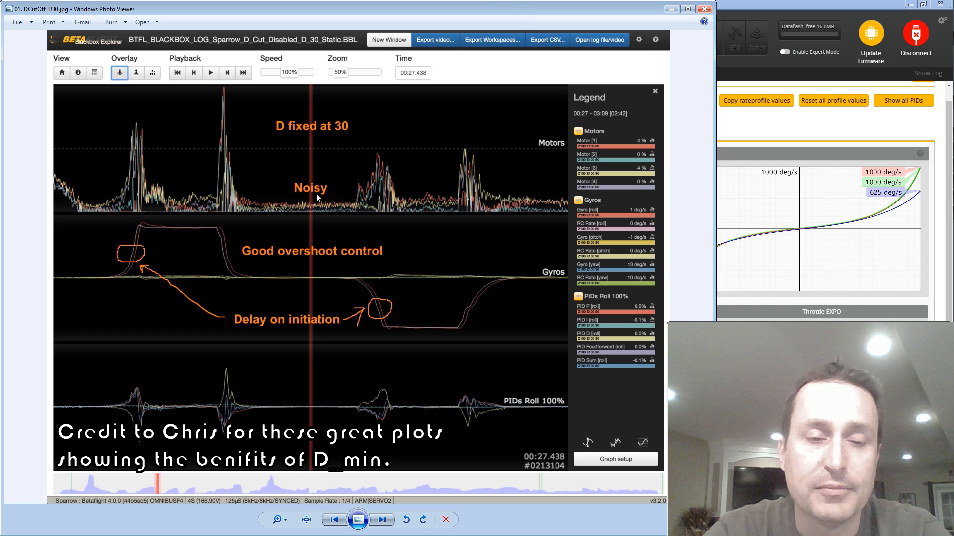
pyautogui.moveTo(387, 200)
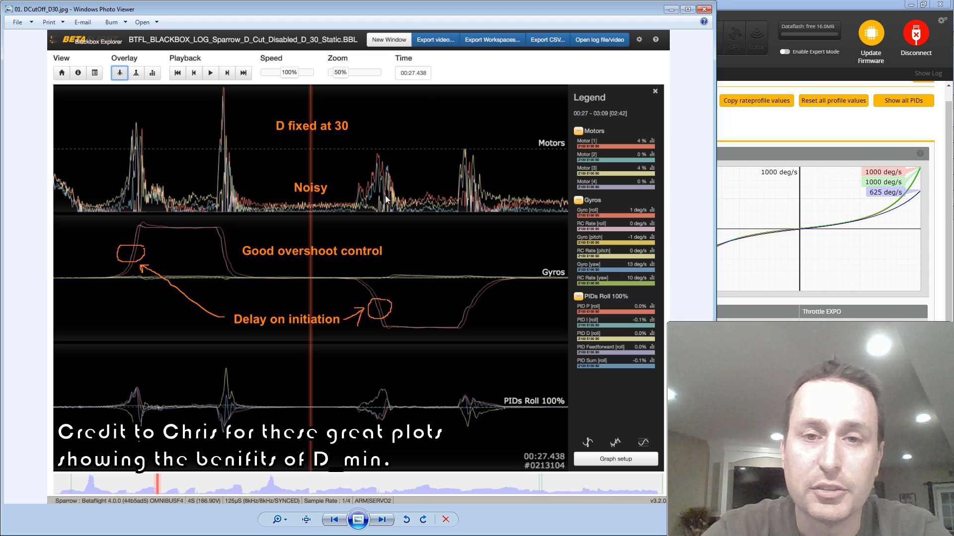
pyautogui.moveTo(335, 243)
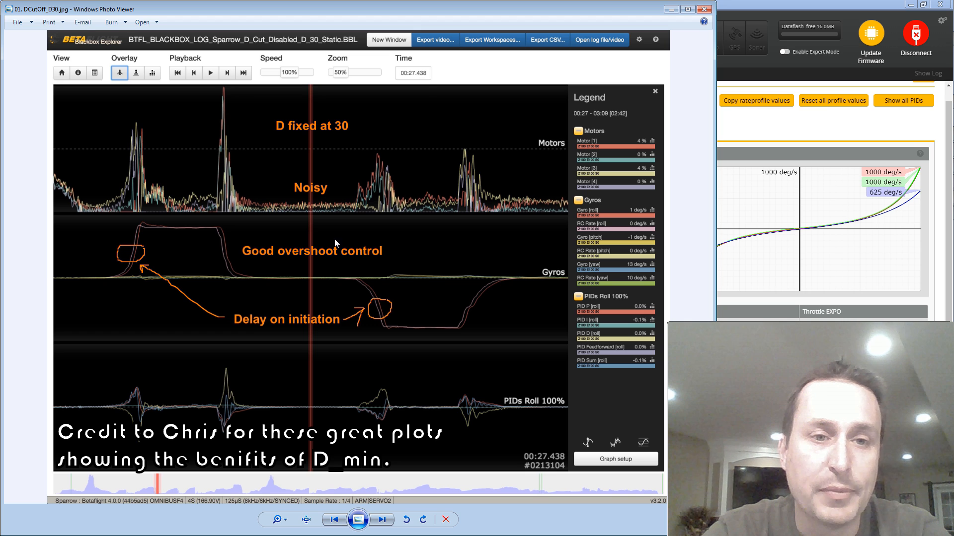
pyautogui.moveTo(146, 226)
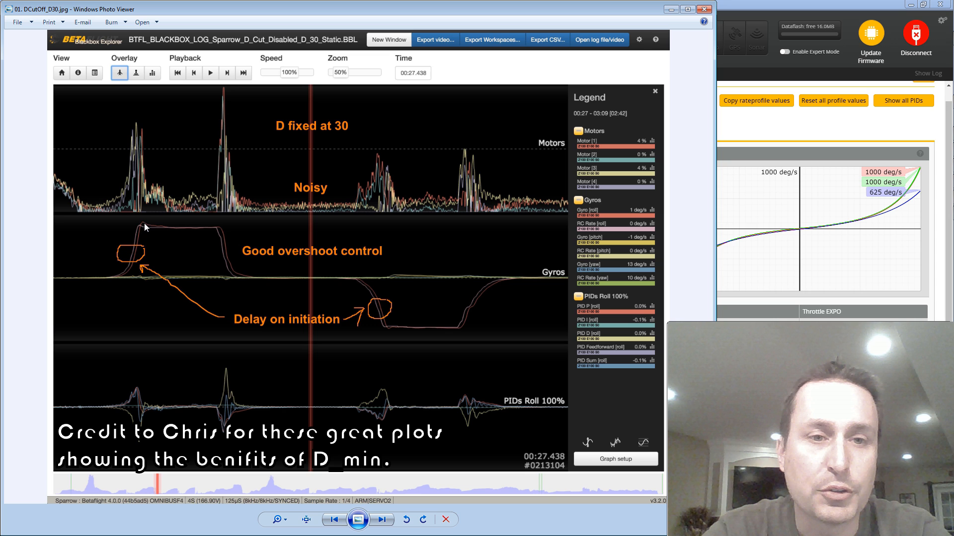
pyautogui.moveTo(320, 326)
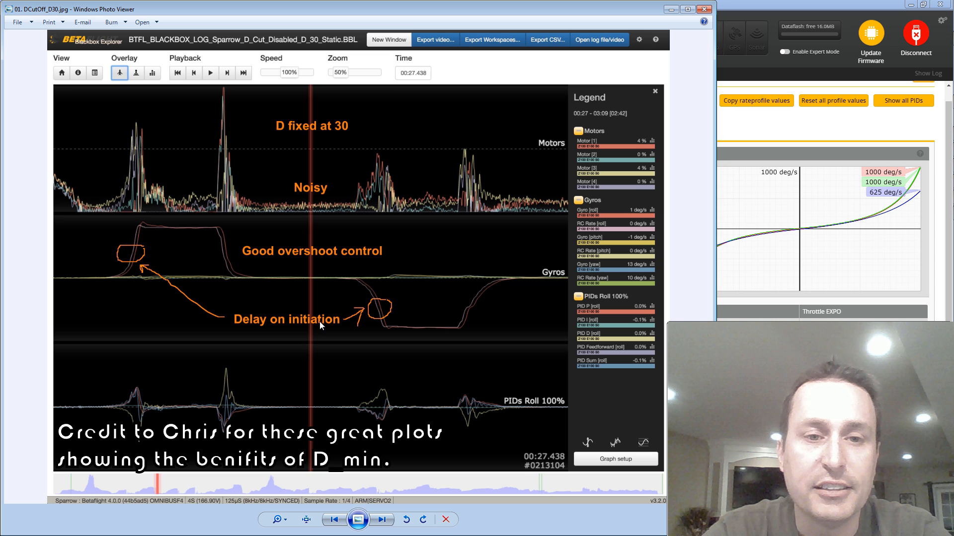
pyautogui.moveTo(381, 310)
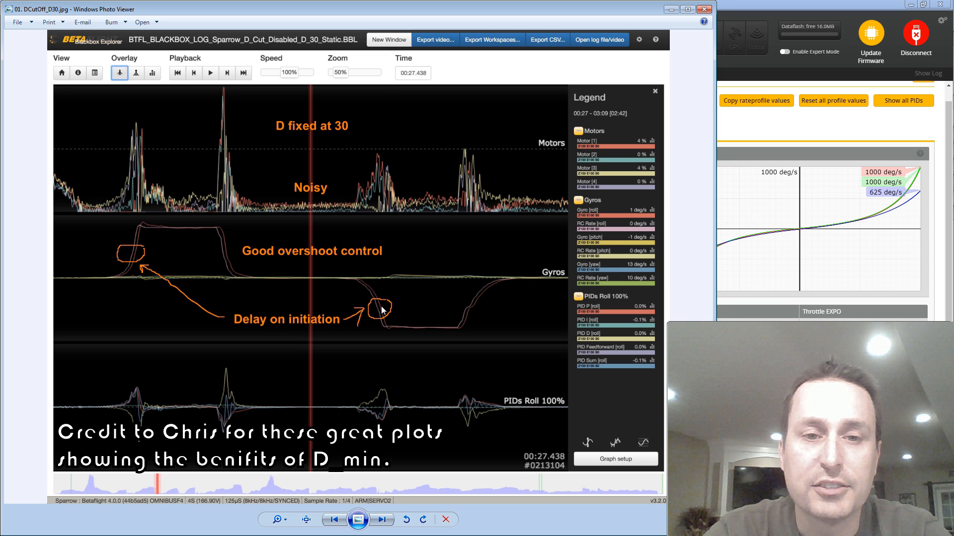
pyautogui.moveTo(378, 311)
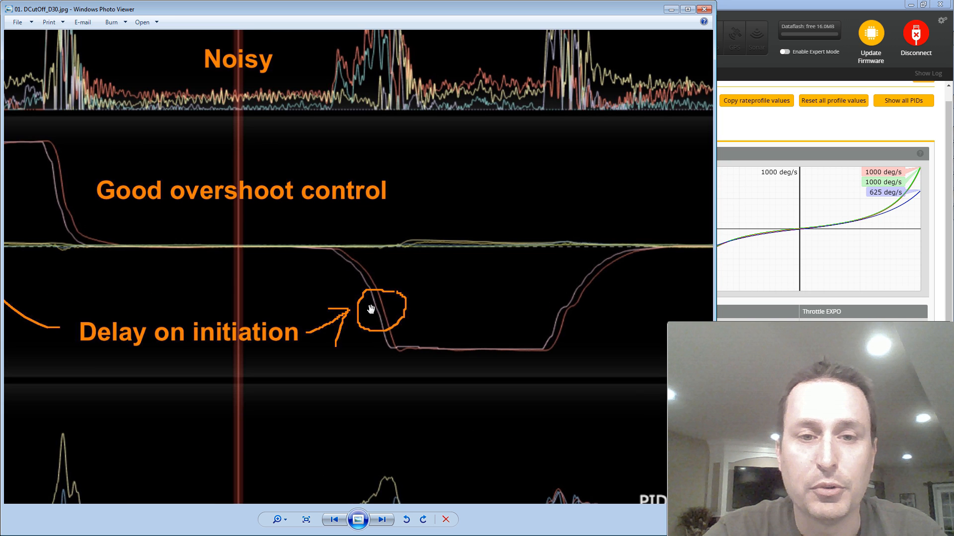
pyautogui.moveTo(375, 285)
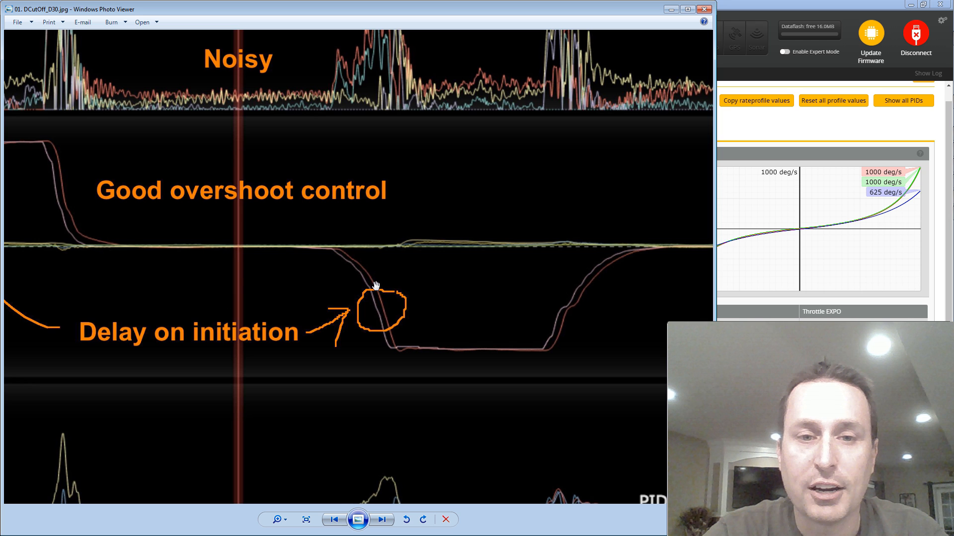
pyautogui.moveTo(388, 331)
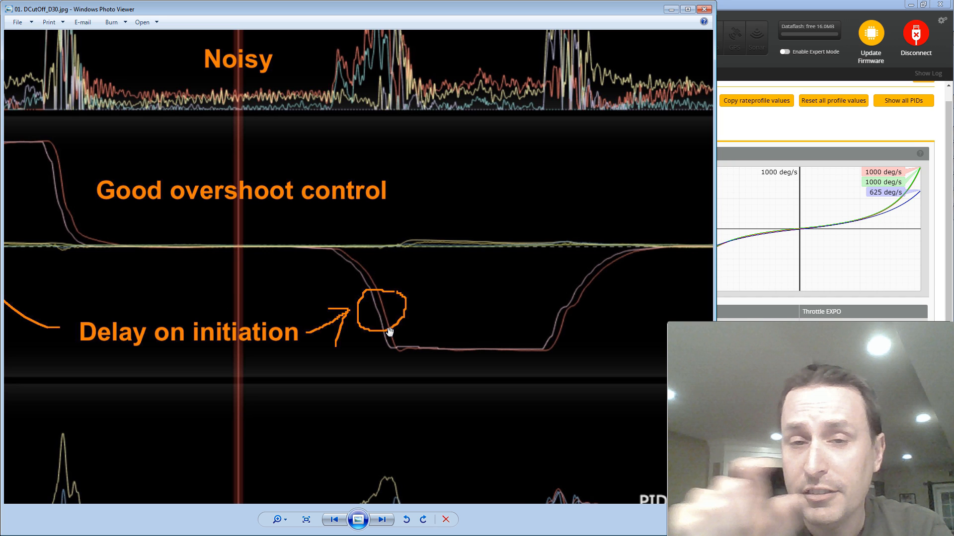
pyautogui.moveTo(388, 323)
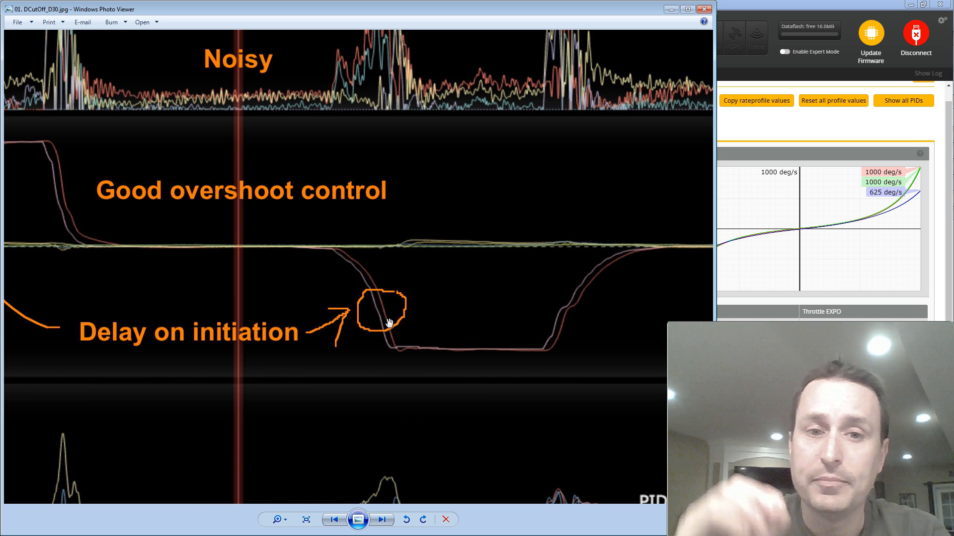
# Zoom into the D-fixed-at-30 plot near the circled 'Delay on initiation' gyro trace.
pyautogui.click(381, 520)
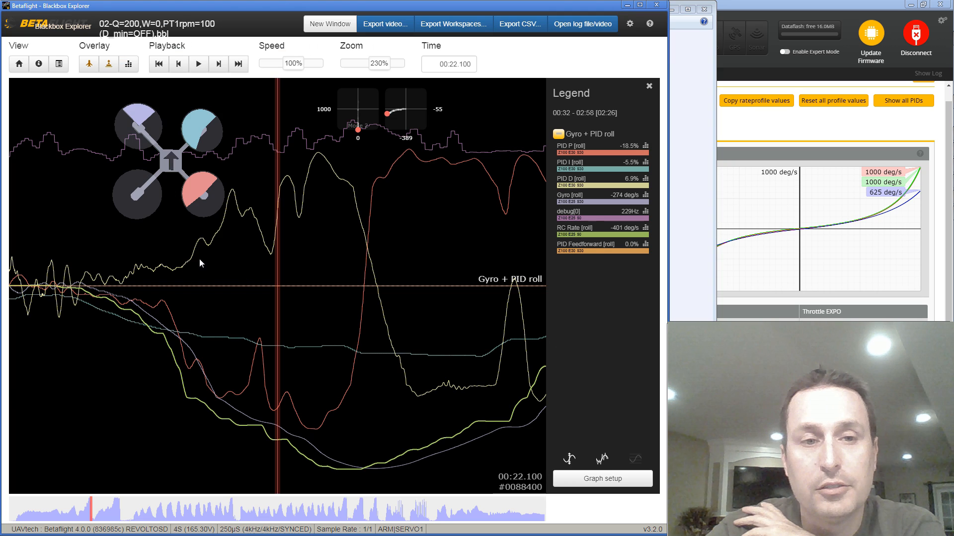
pyautogui.moveTo(215, 420)
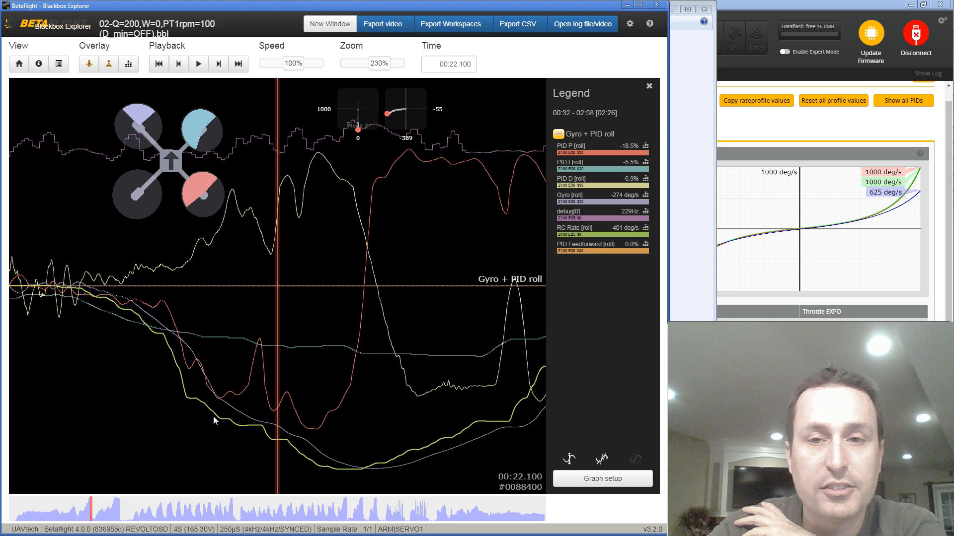
pyautogui.moveTo(597, 235)
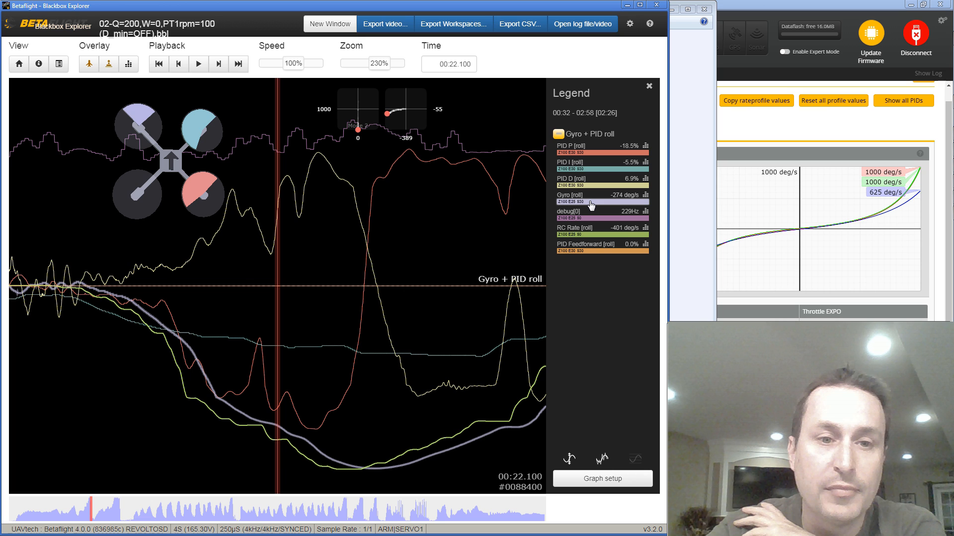
# Advance the D_min=OFF Gyro + PID roll log playhead to about 00:22.317.
pyautogui.click(590, 149)
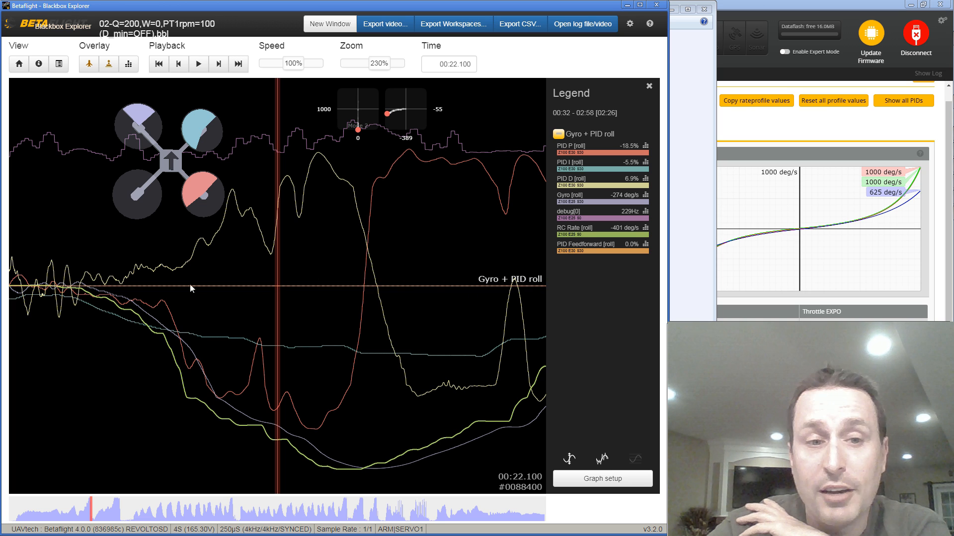
pyautogui.moveTo(202, 346)
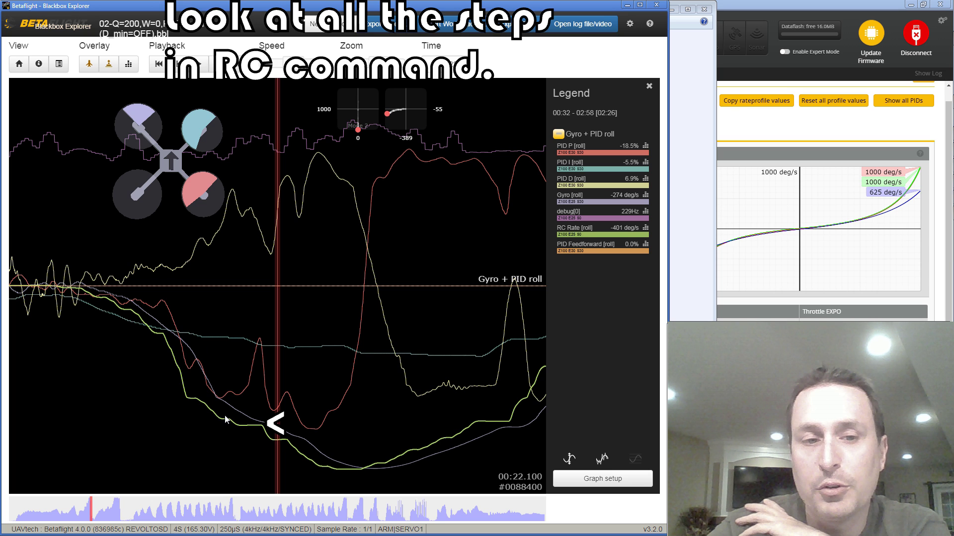
pyautogui.moveTo(243, 201)
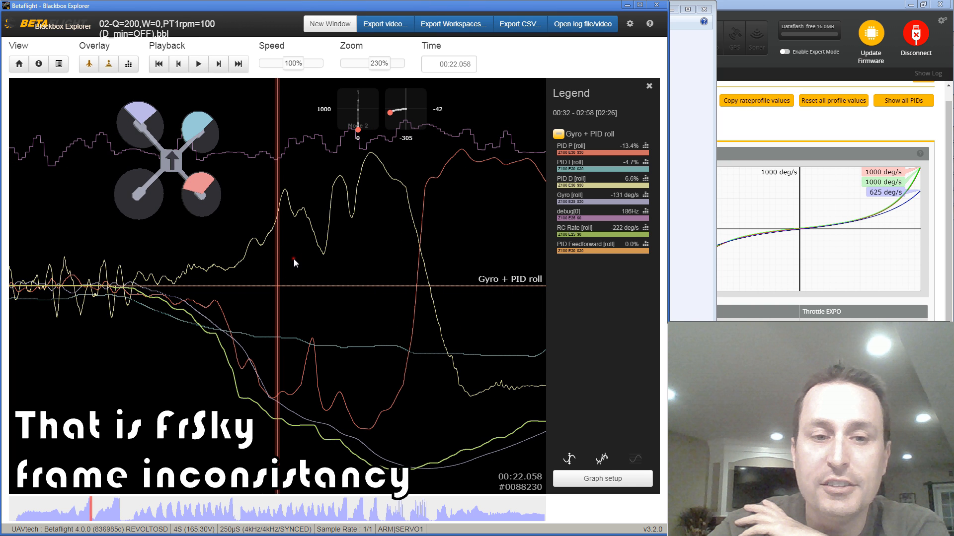
pyautogui.moveTo(628, 152)
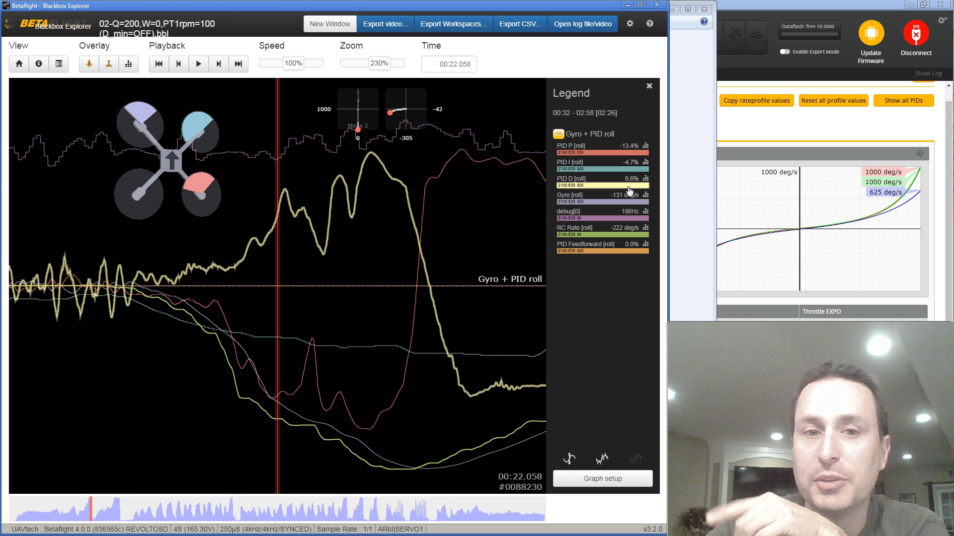
pyautogui.moveTo(631, 163)
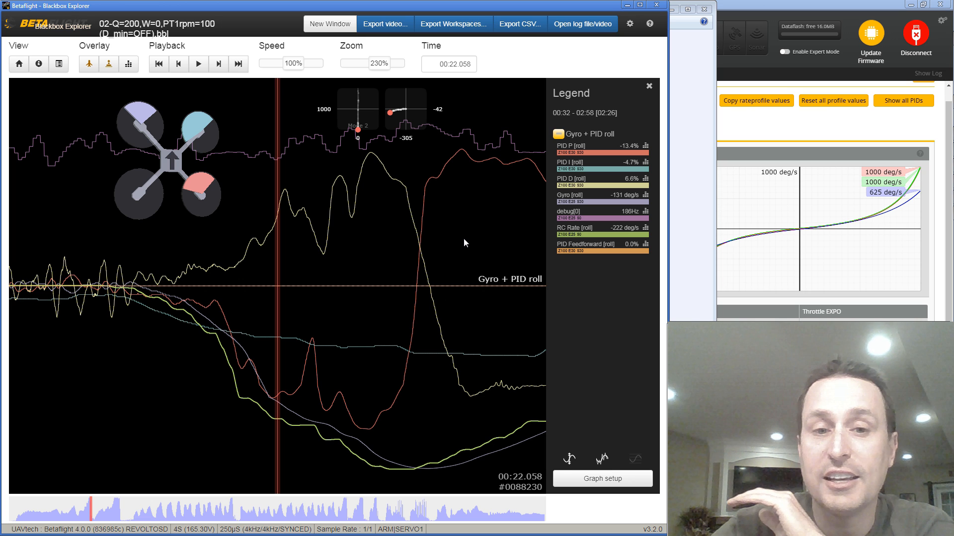
pyautogui.moveTo(371, 440)
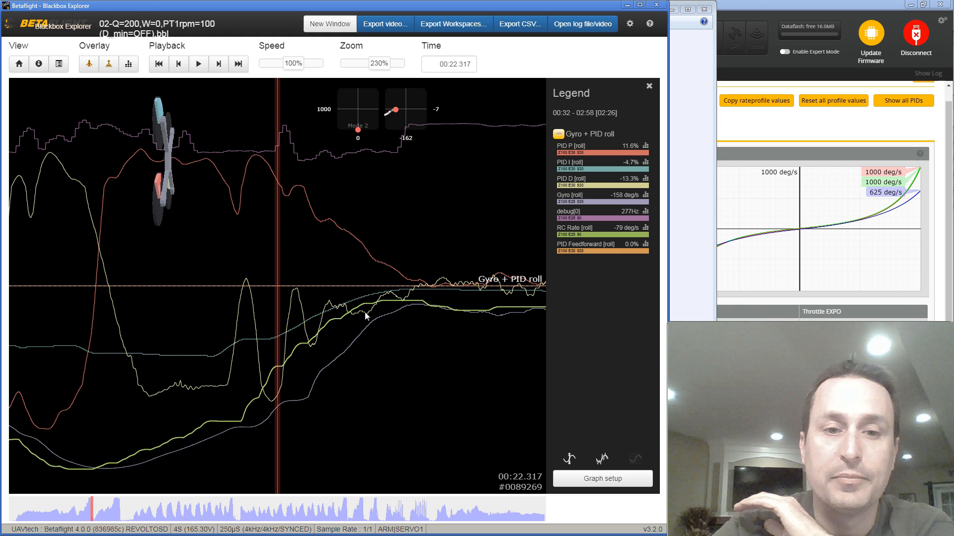
pyautogui.moveTo(429, 304)
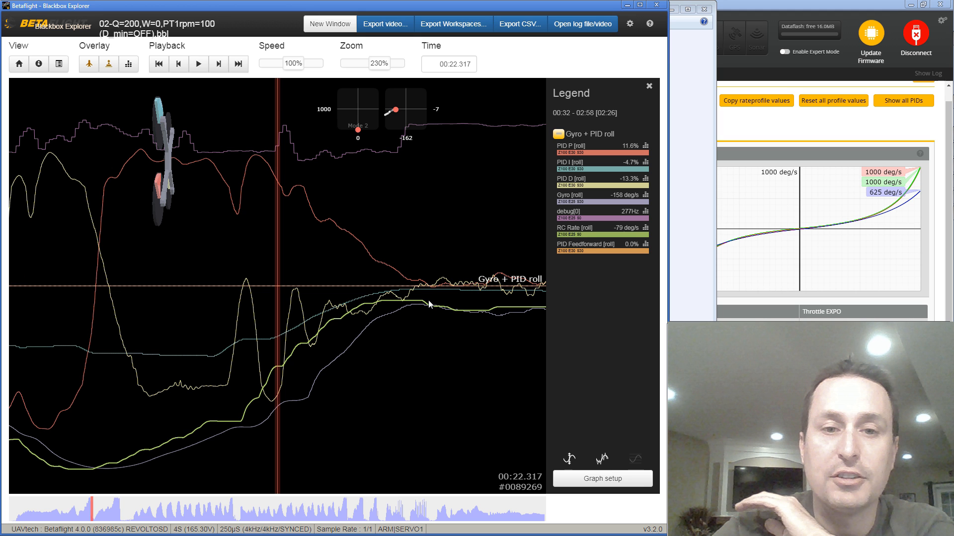
pyautogui.moveTo(426, 309)
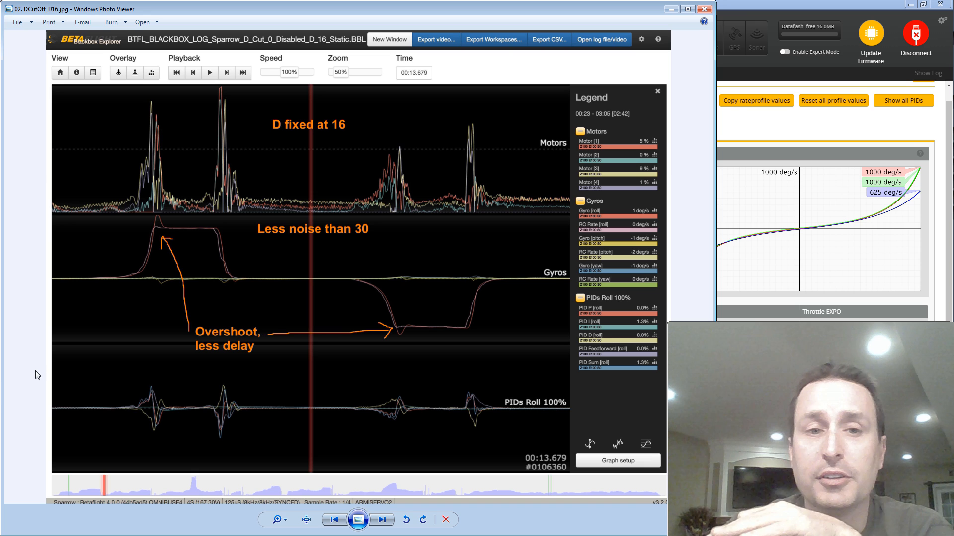
pyautogui.moveTo(301, 248)
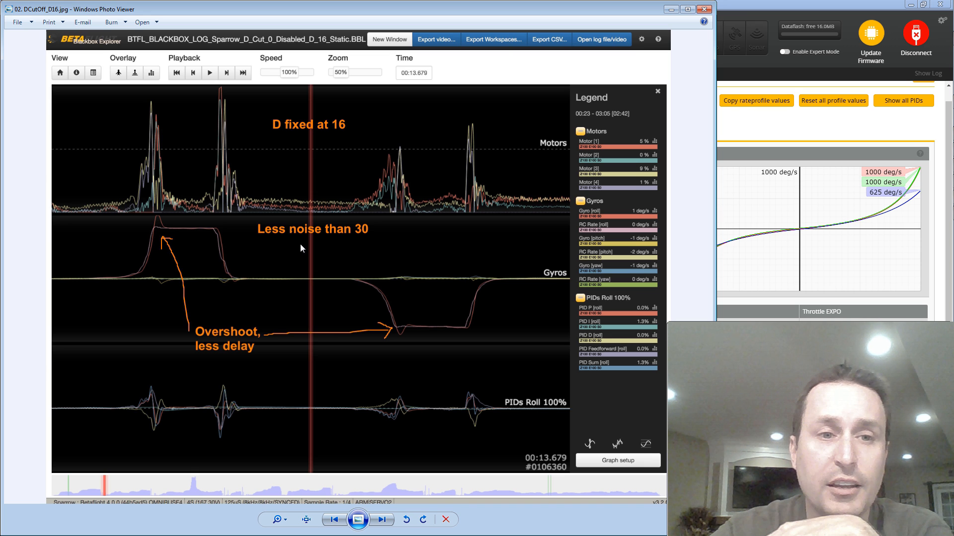
pyautogui.moveTo(394, 298)
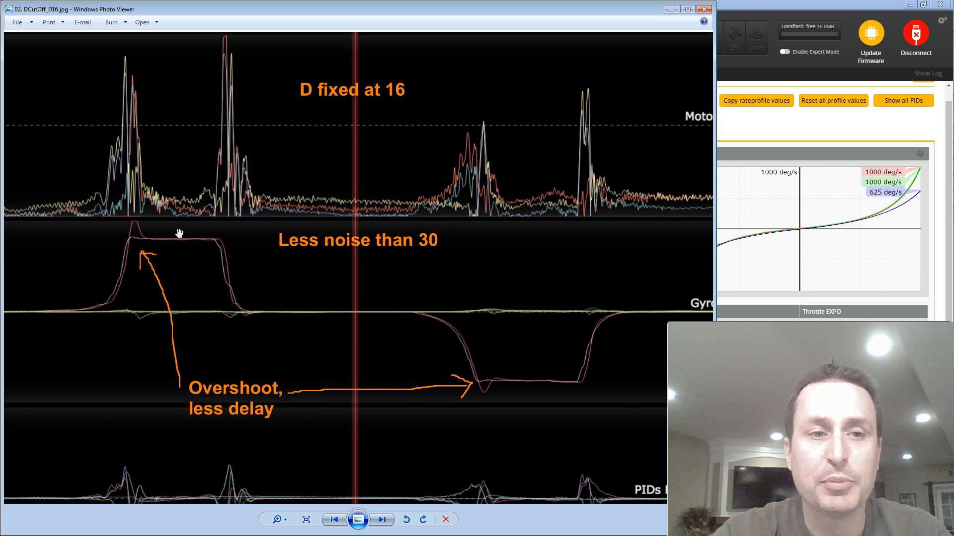
pyautogui.moveTo(141, 245)
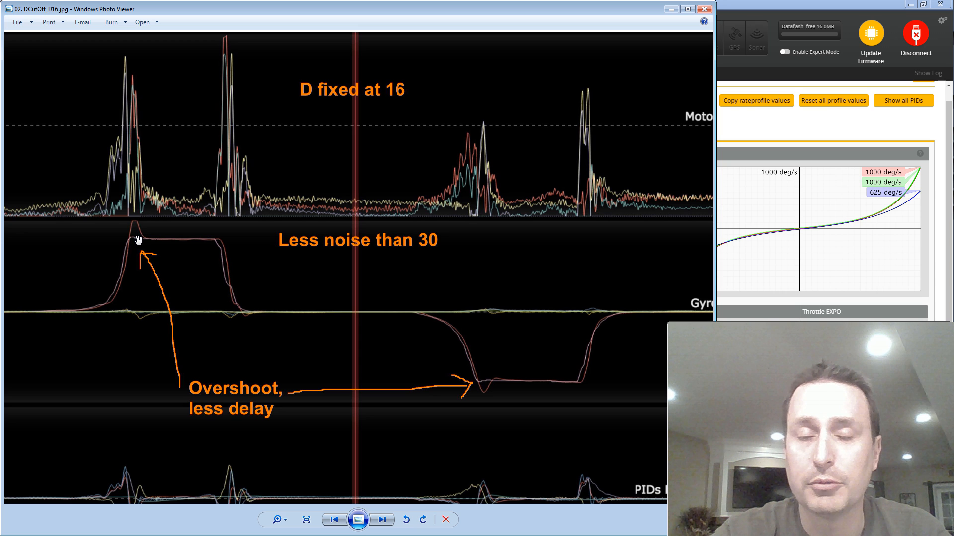
pyautogui.moveTo(540, 342)
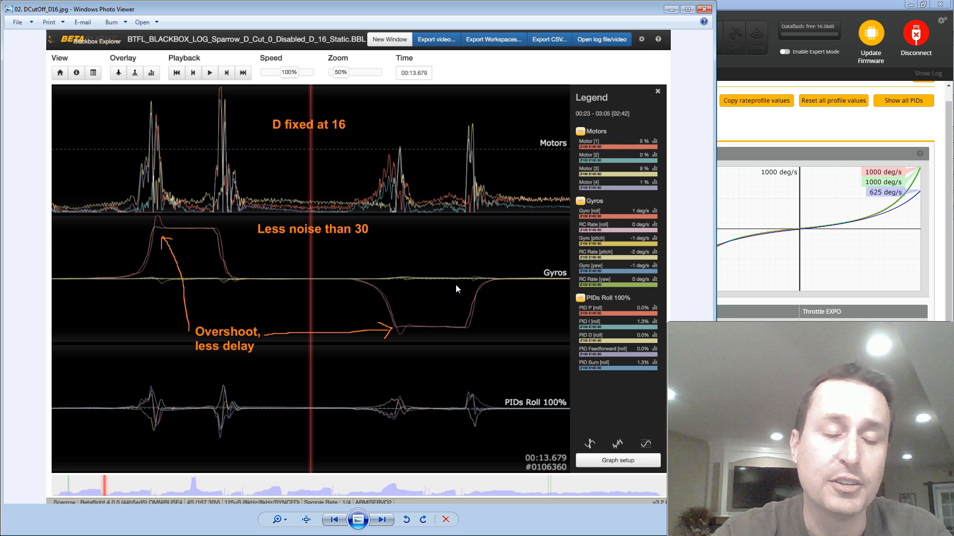
pyautogui.moveTo(167, 227)
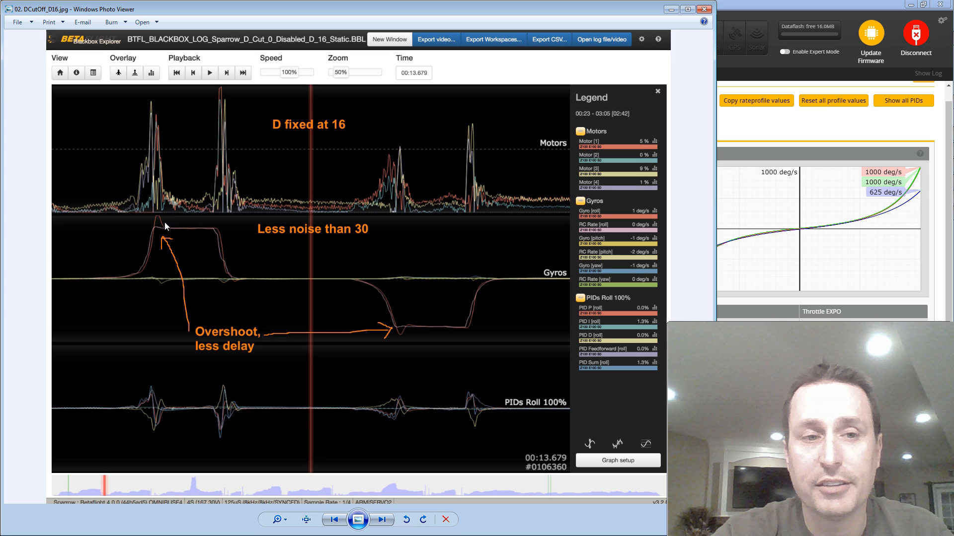
pyautogui.moveTo(286, 188)
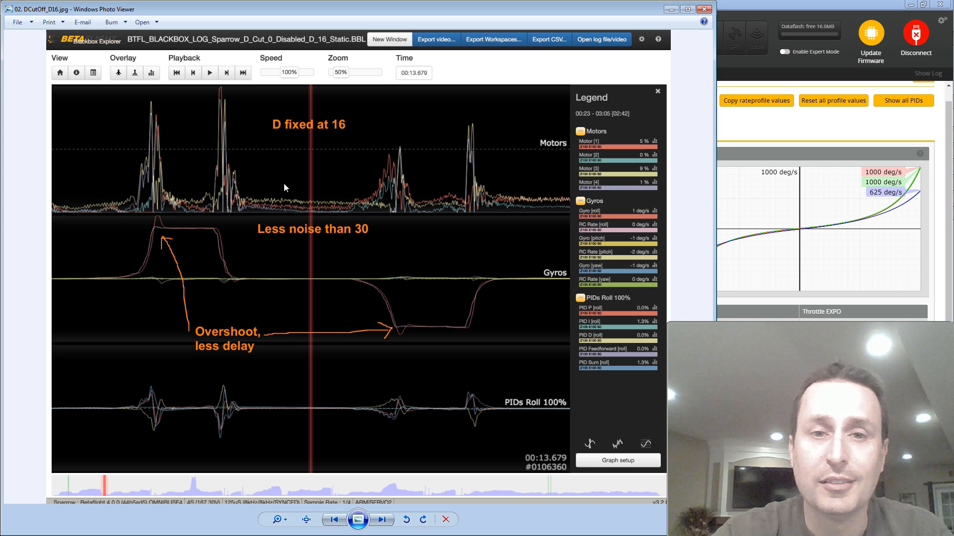
pyautogui.moveTo(330, 144)
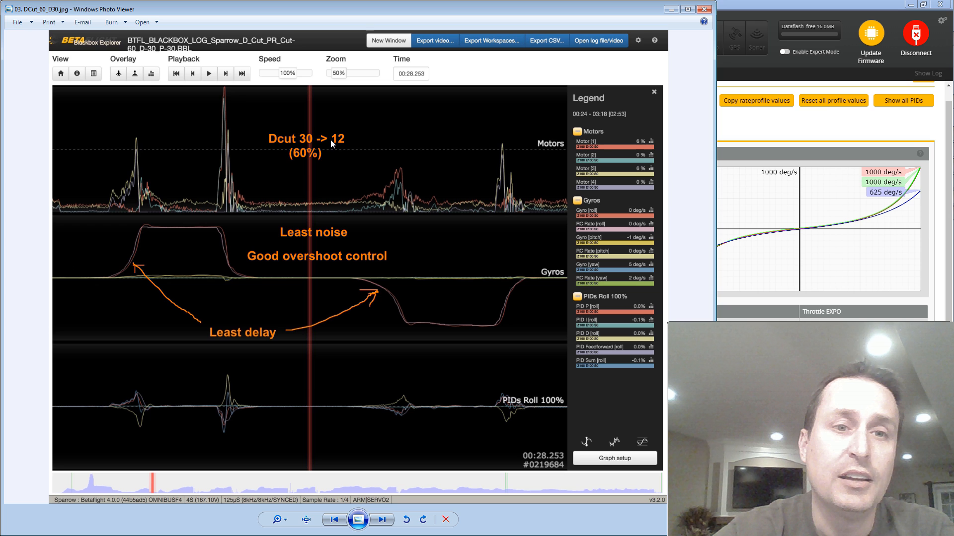
pyautogui.moveTo(290, 148)
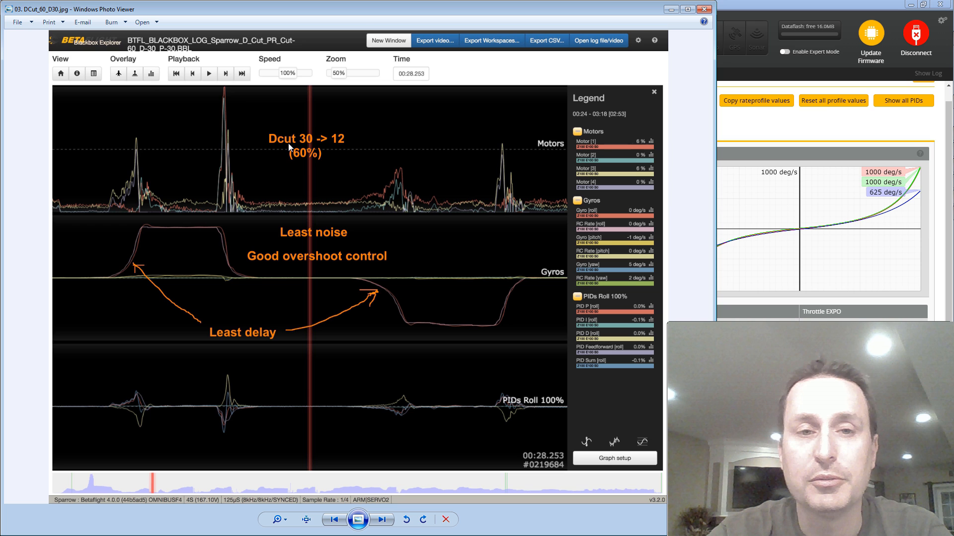
pyautogui.moveTo(304, 141)
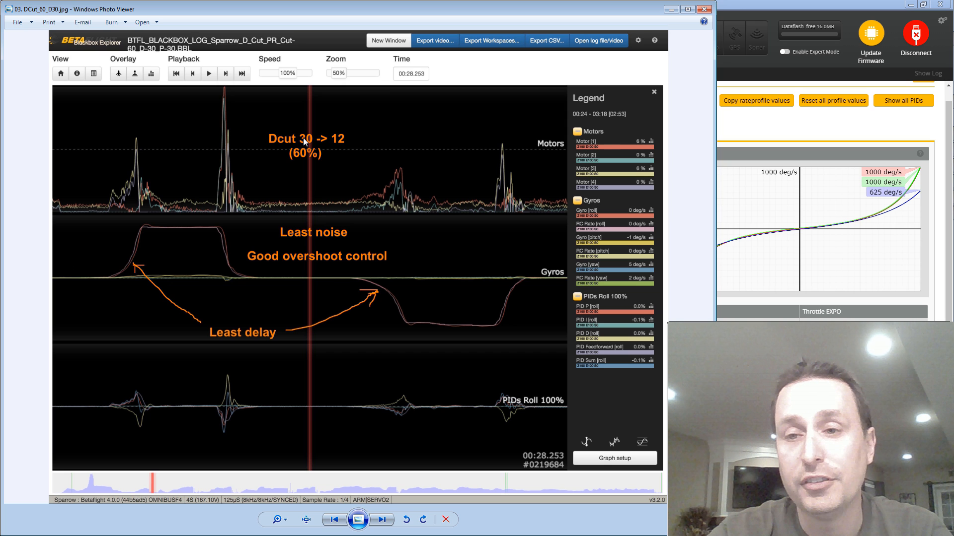
pyautogui.moveTo(338, 144)
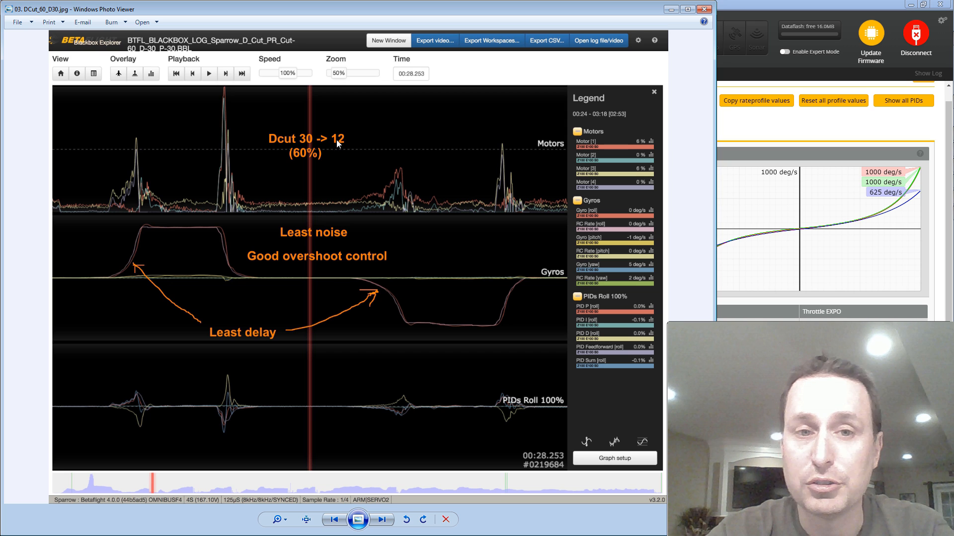
pyautogui.moveTo(218, 231)
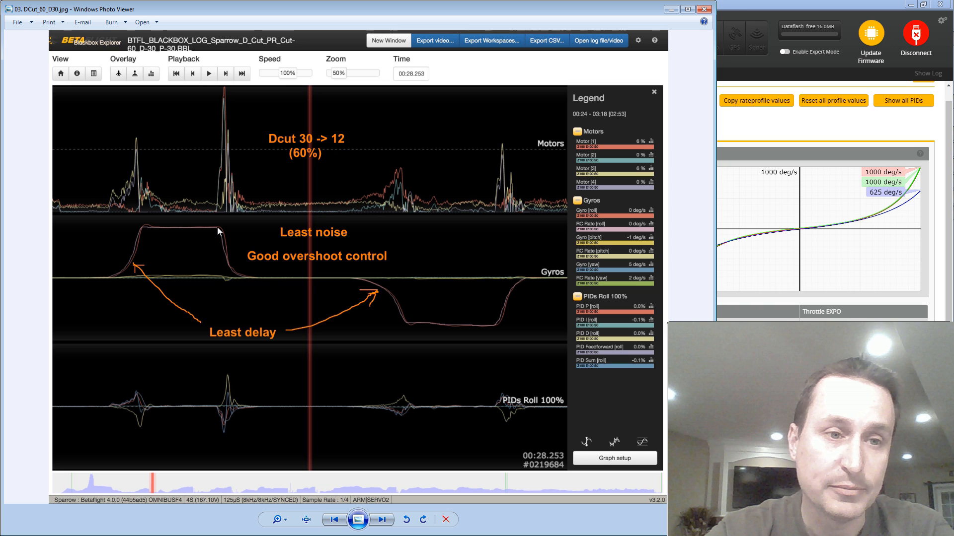
pyautogui.moveTo(134, 272)
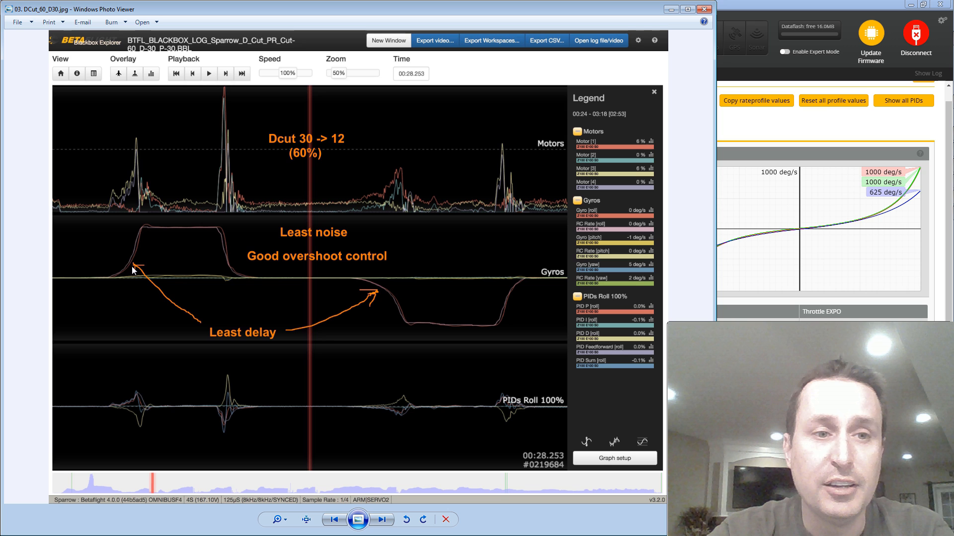
pyautogui.moveTo(132, 266)
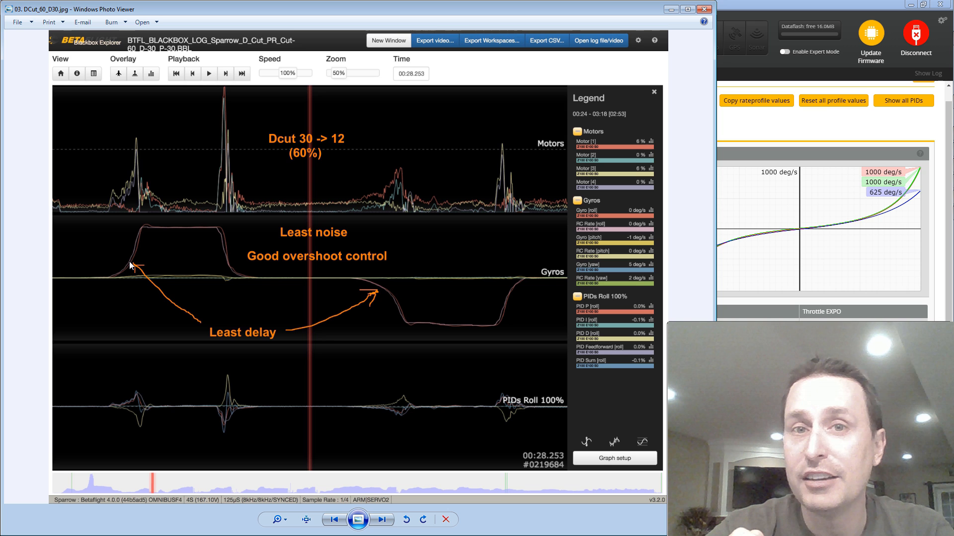
pyautogui.moveTo(381, 322)
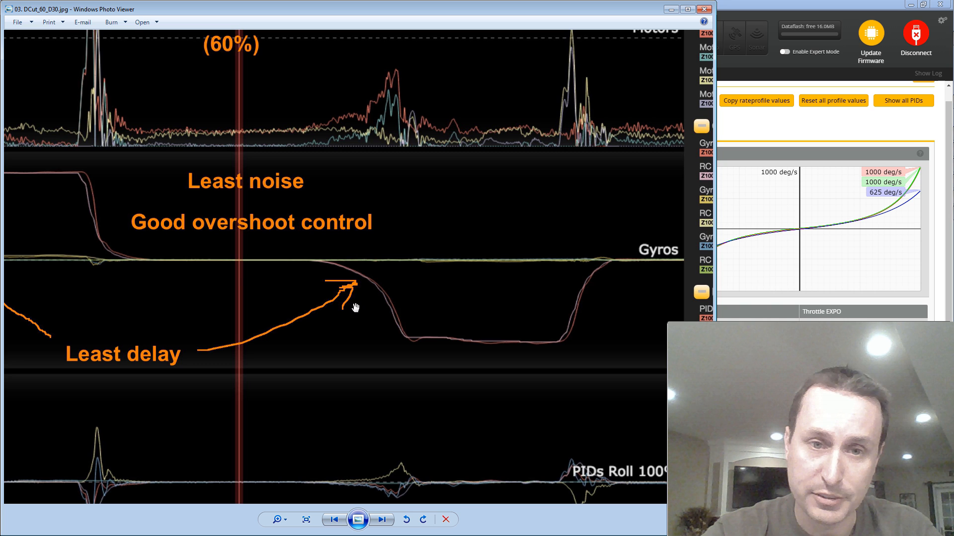
pyautogui.moveTo(378, 293)
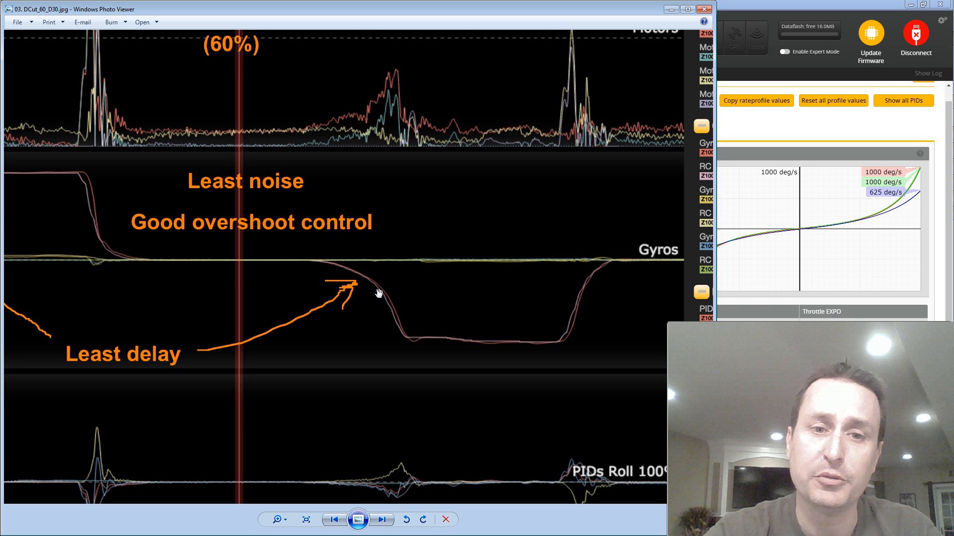
pyautogui.moveTo(397, 337)
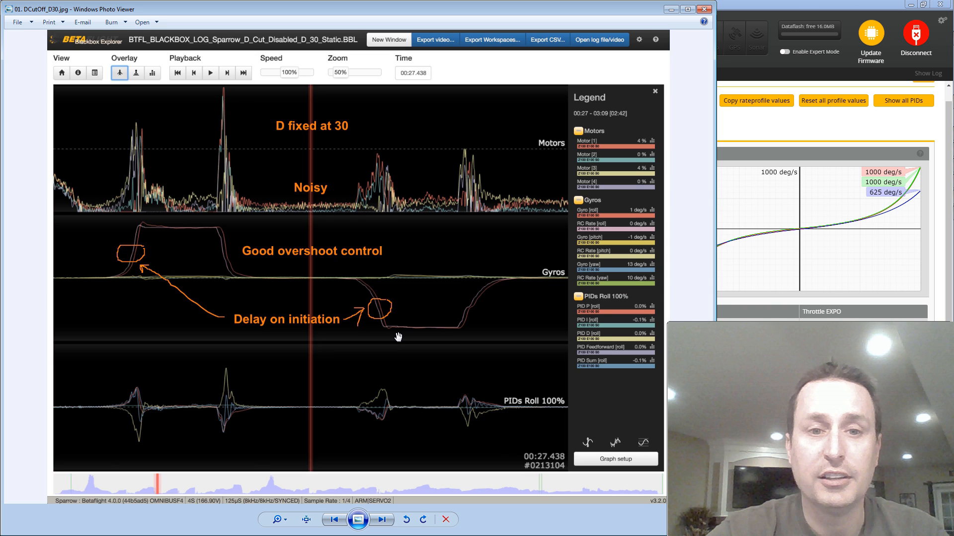
# Zoom into 03. DCut_60_D30.jpg, then return to 01. DCutOff_D30.jpg marked noisy with delay.
pyautogui.click(382, 520)
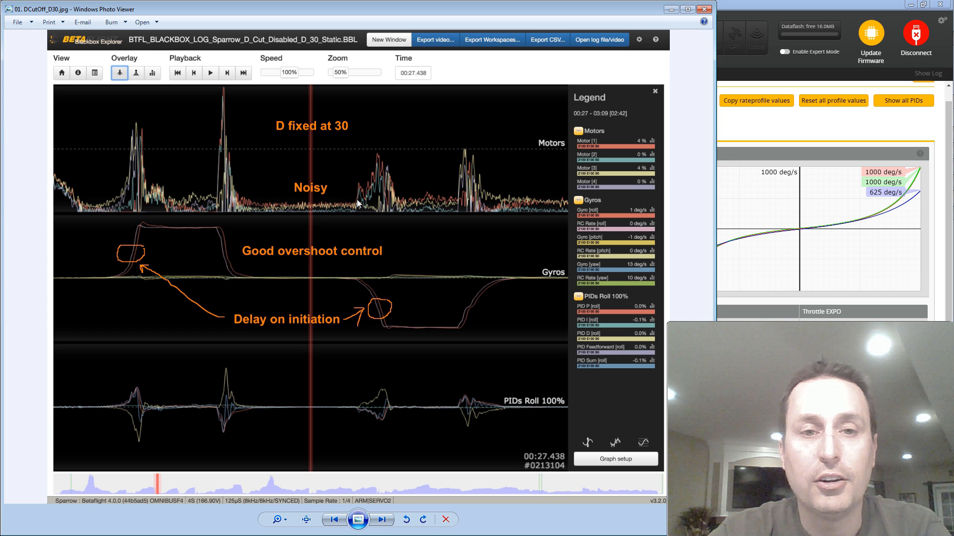
pyautogui.click(380, 519)
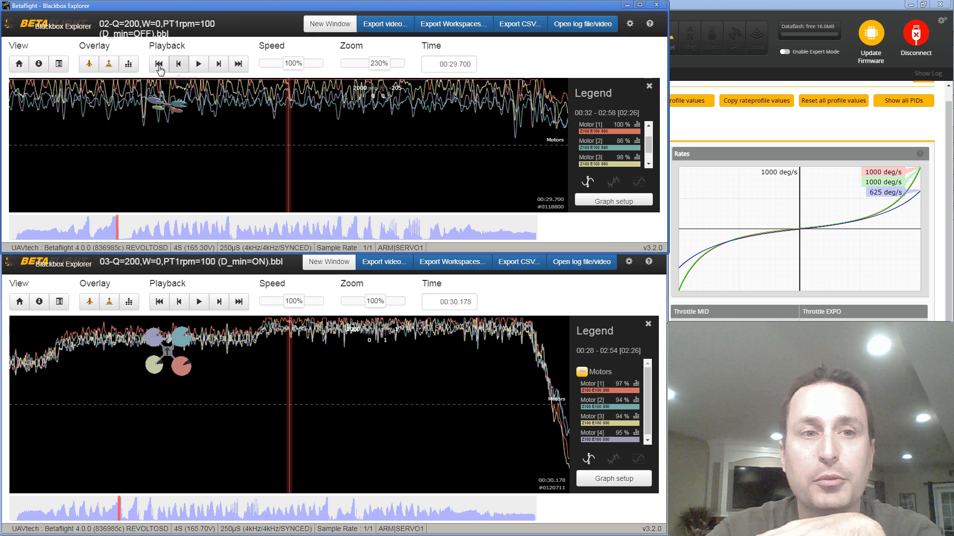
pyautogui.moveTo(258, 375)
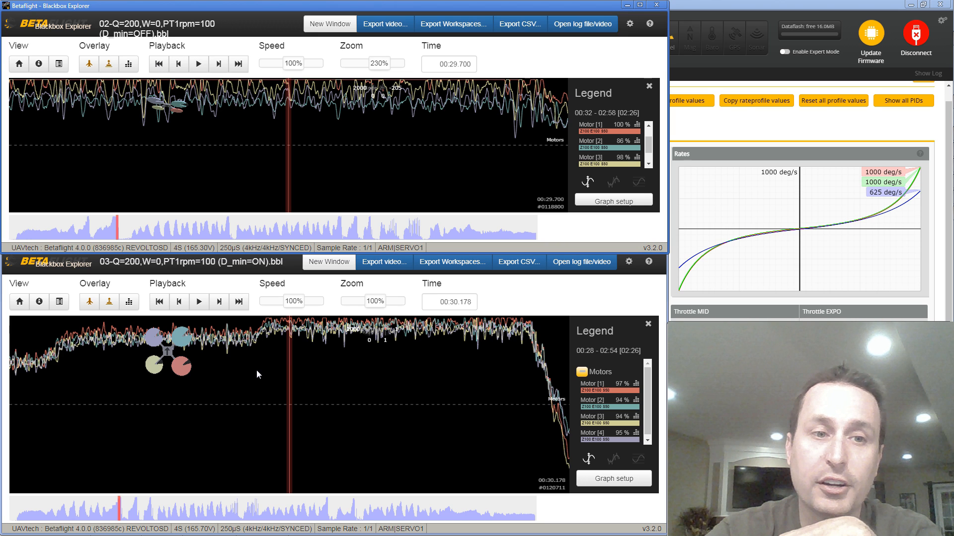
pyautogui.moveTo(382, 169)
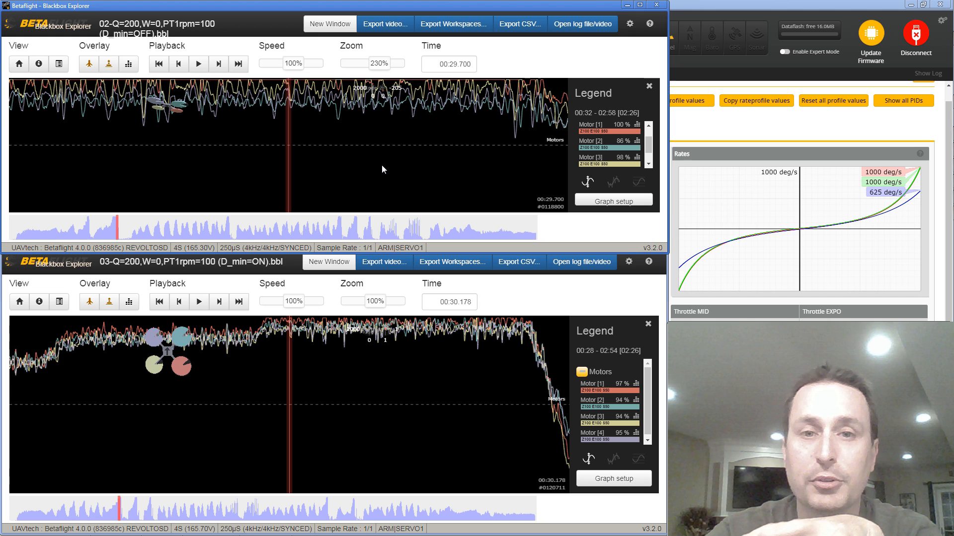
pyautogui.moveTo(379, 285)
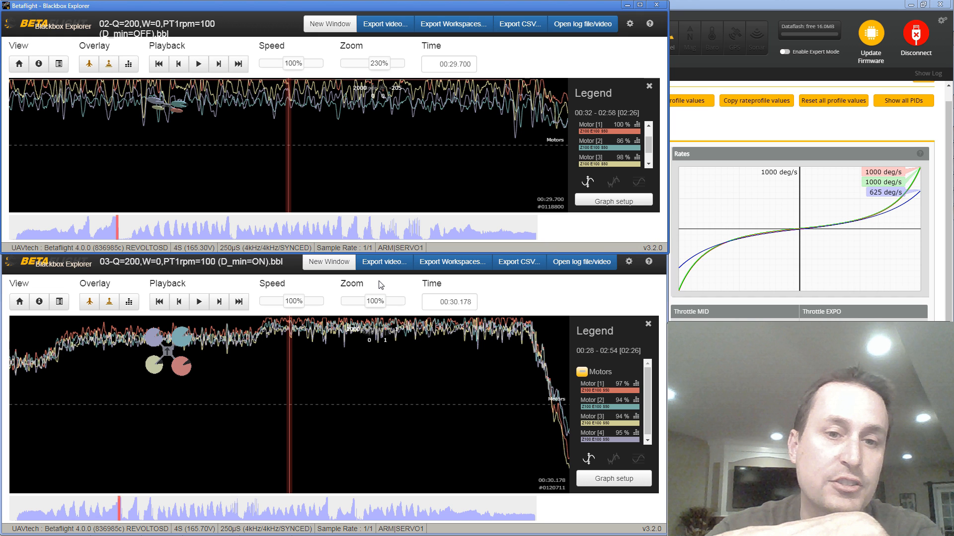
pyautogui.moveTo(384, 337)
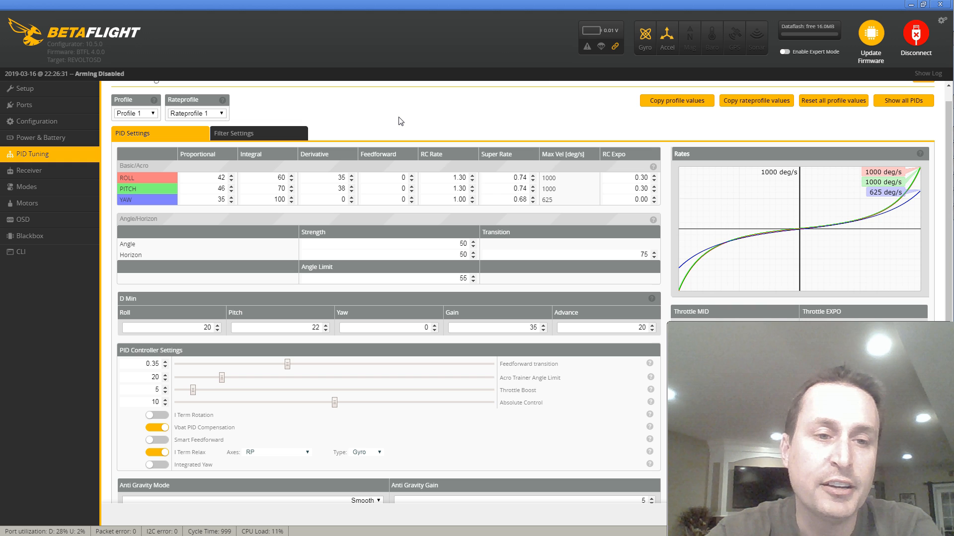
pyautogui.moveTo(339, 351)
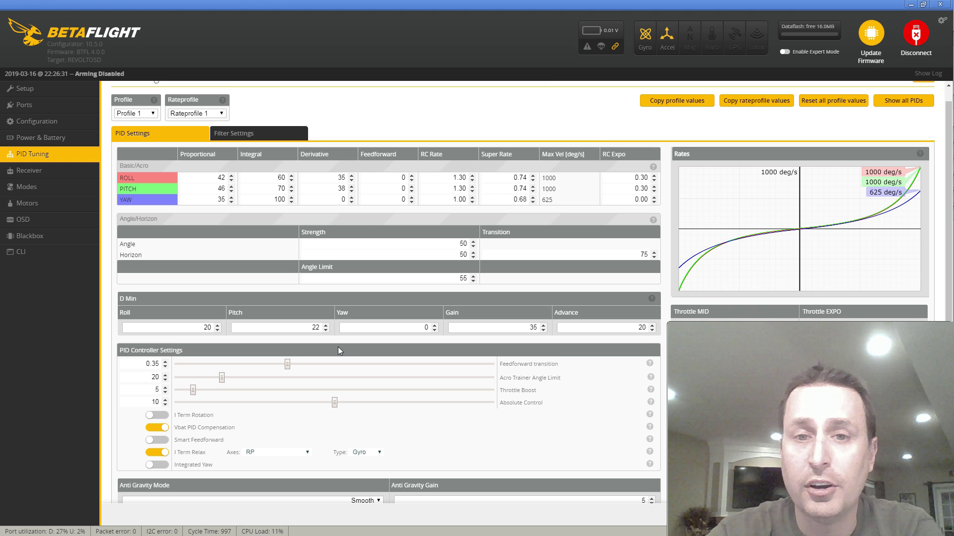
pyautogui.moveTo(115, 46)
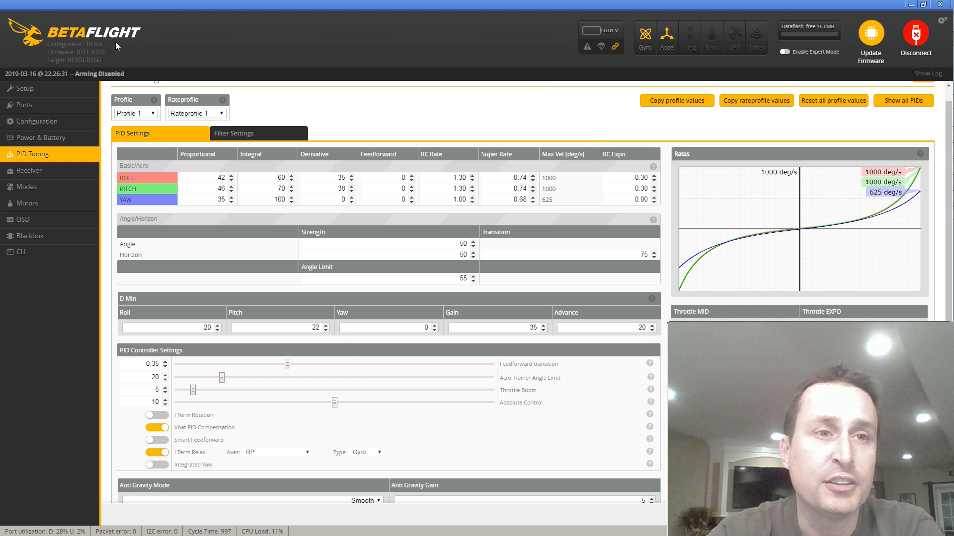
pyautogui.moveTo(326, 399)
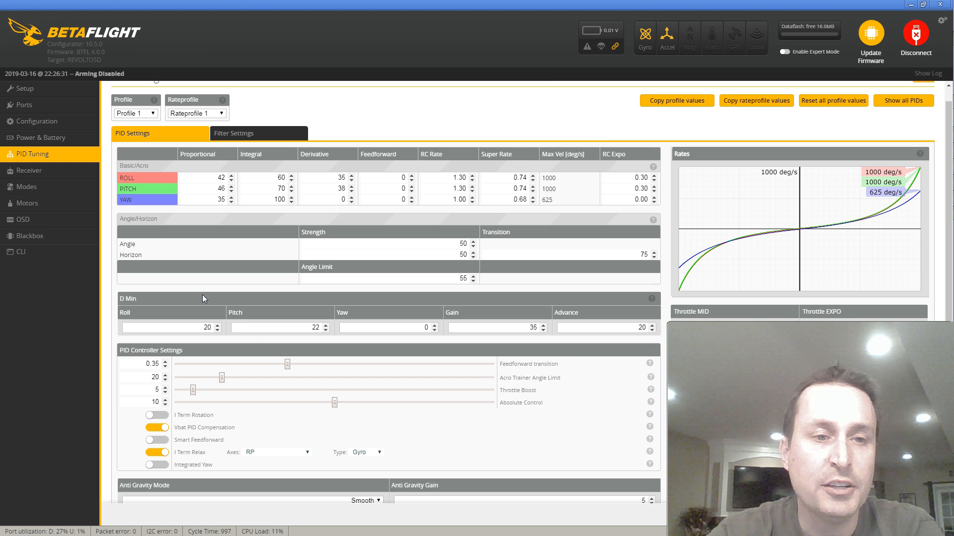
pyautogui.moveTo(233, 292)
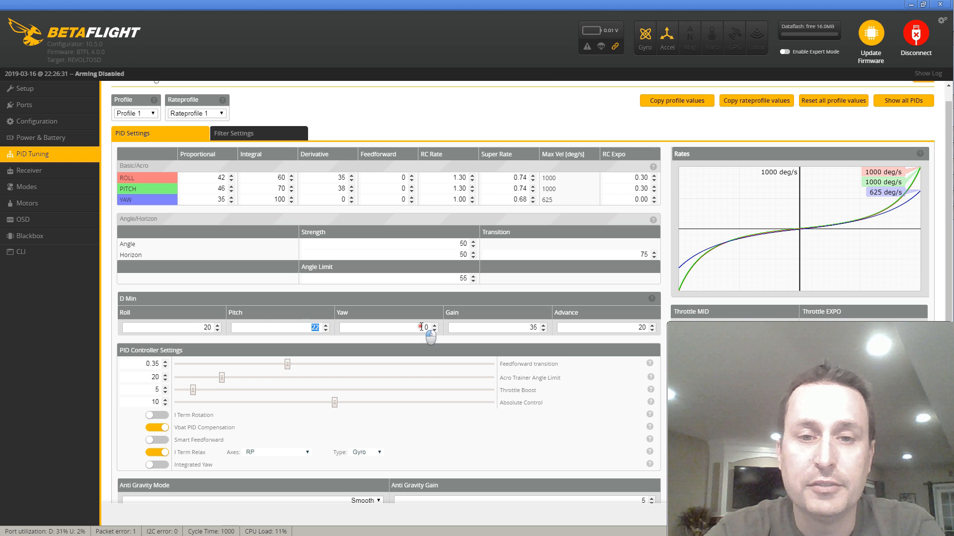
pyautogui.click(425, 328)
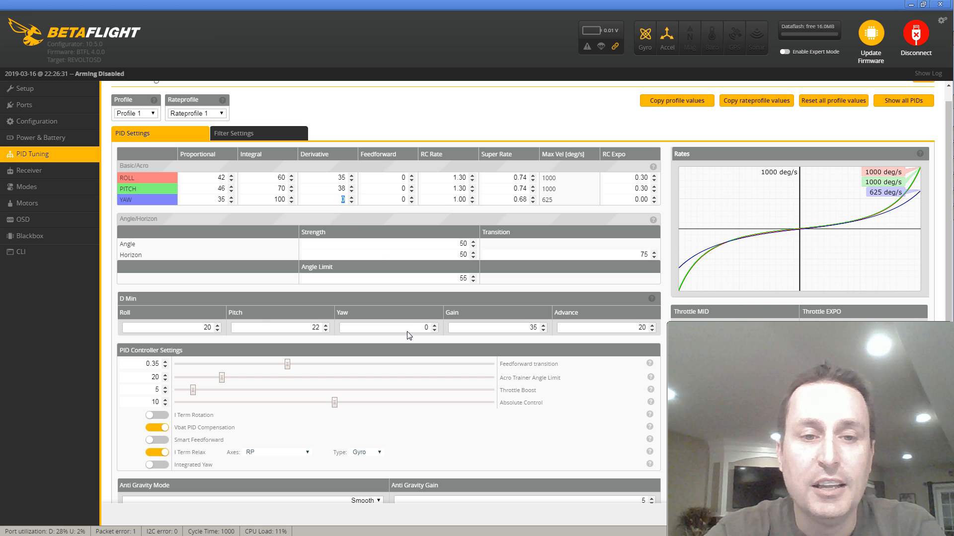
pyautogui.moveTo(237, 325)
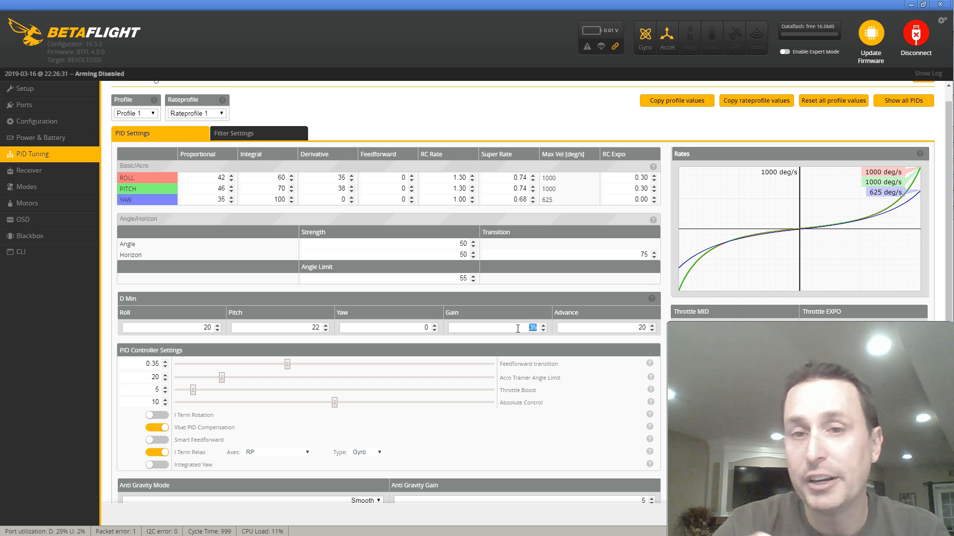
pyautogui.click(624, 328)
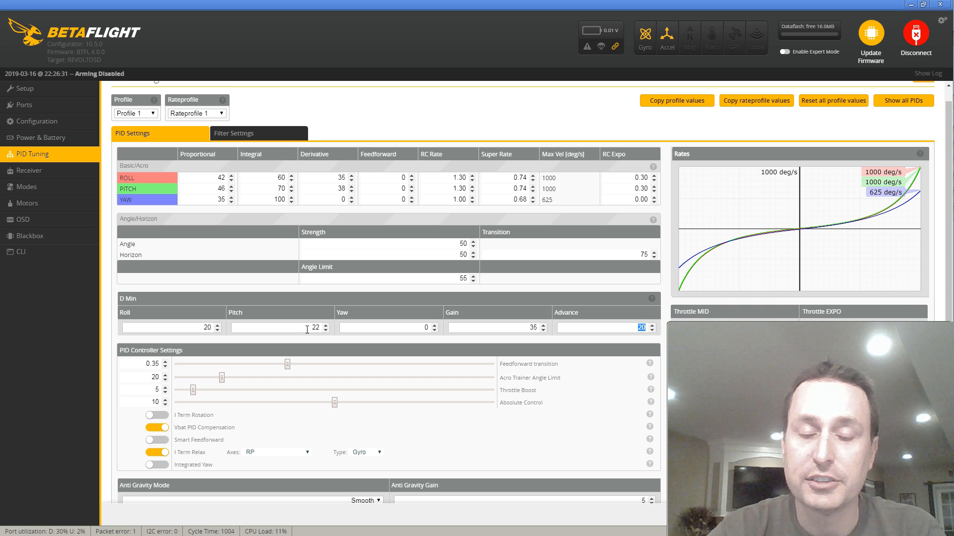
pyautogui.moveTo(411, 344)
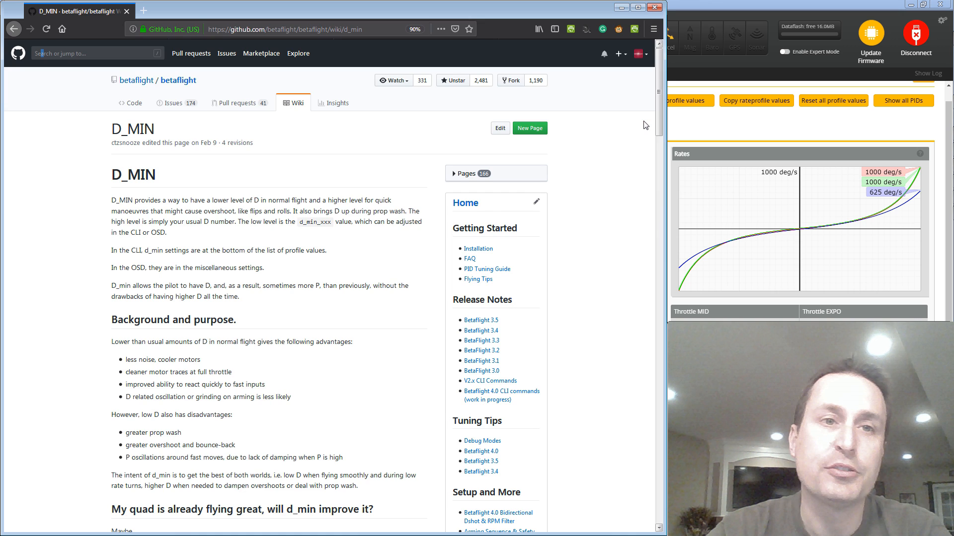
pyautogui.moveTo(318, 143)
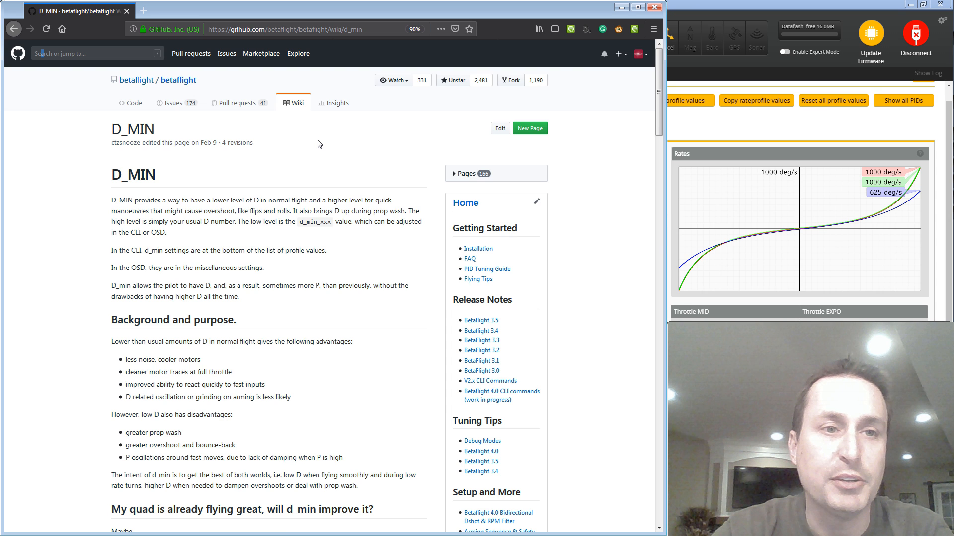
pyautogui.moveTo(156, 150)
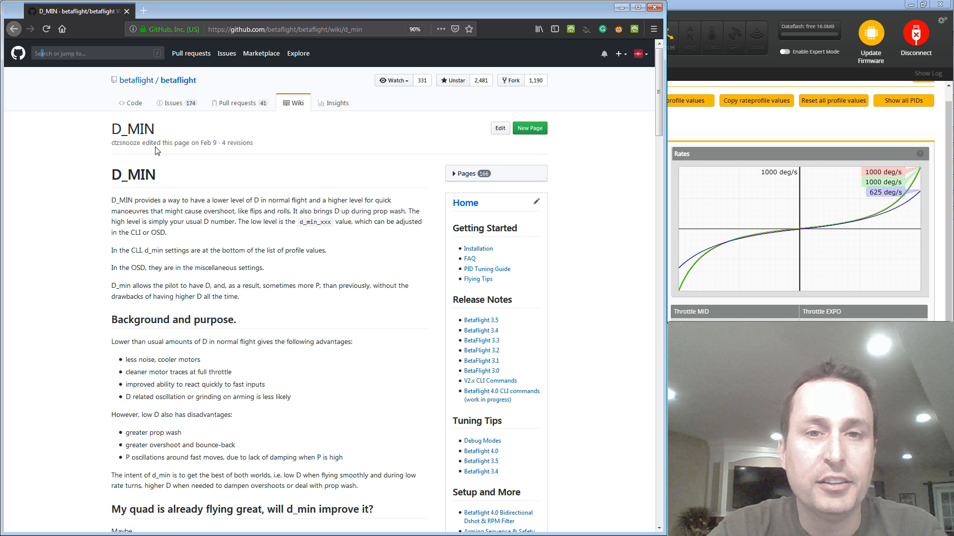
pyautogui.moveTo(141, 180)
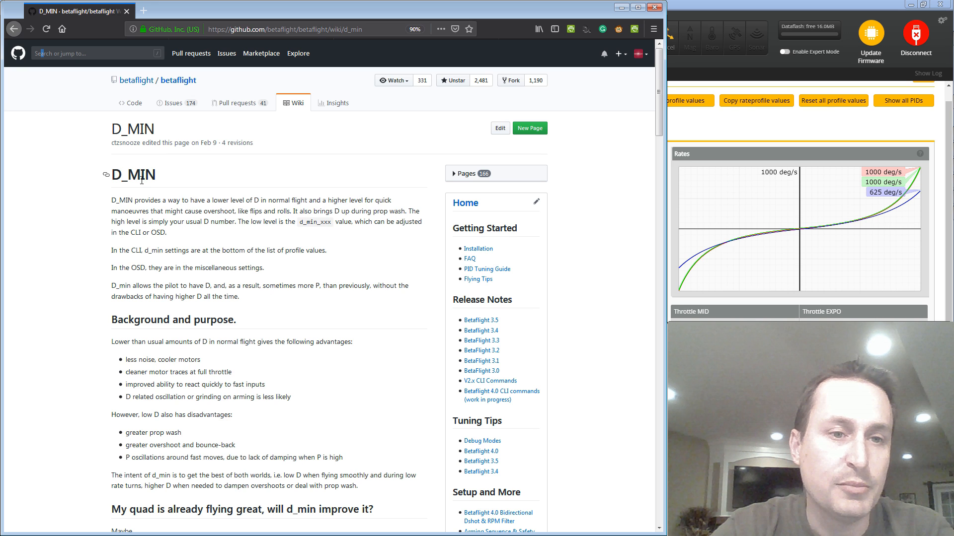
# Scroll through the D_MIN wiki page's background, defaults and first-flight setup advice.
pyautogui.scroll(-3)
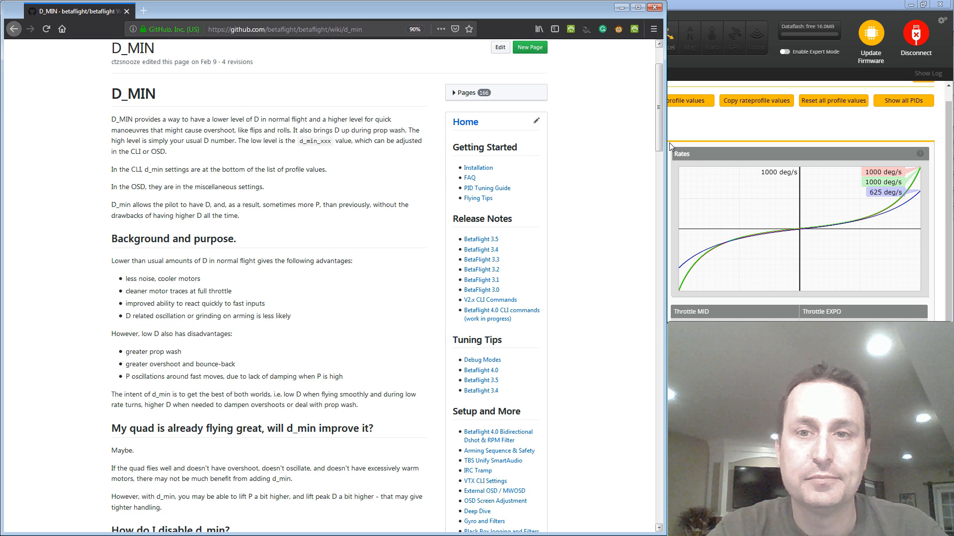
pyautogui.scroll(-3)
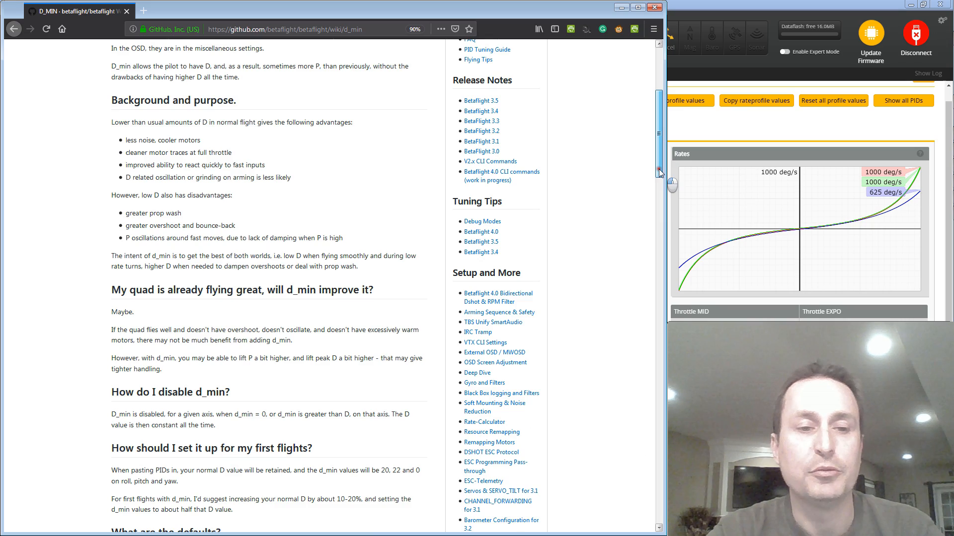
pyautogui.scroll(-3)
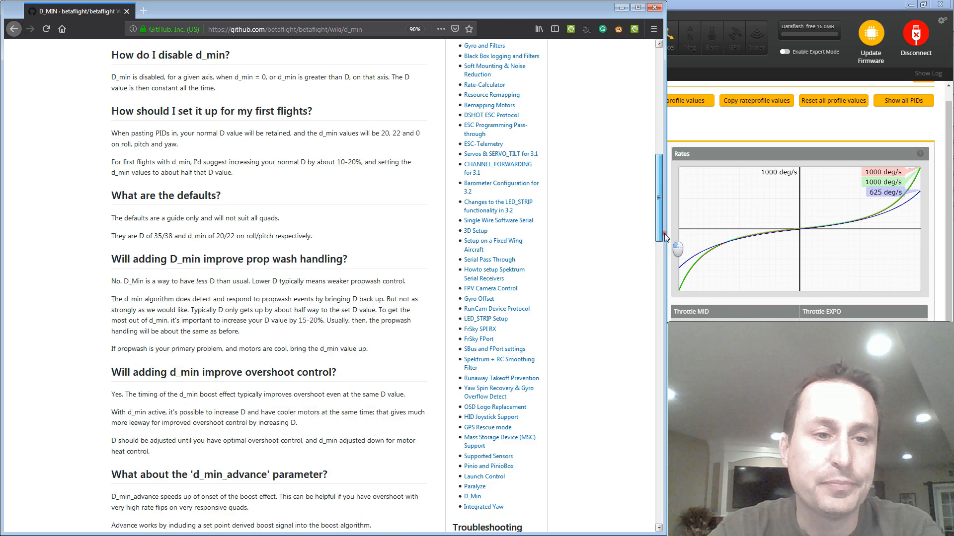
pyautogui.scroll(-3)
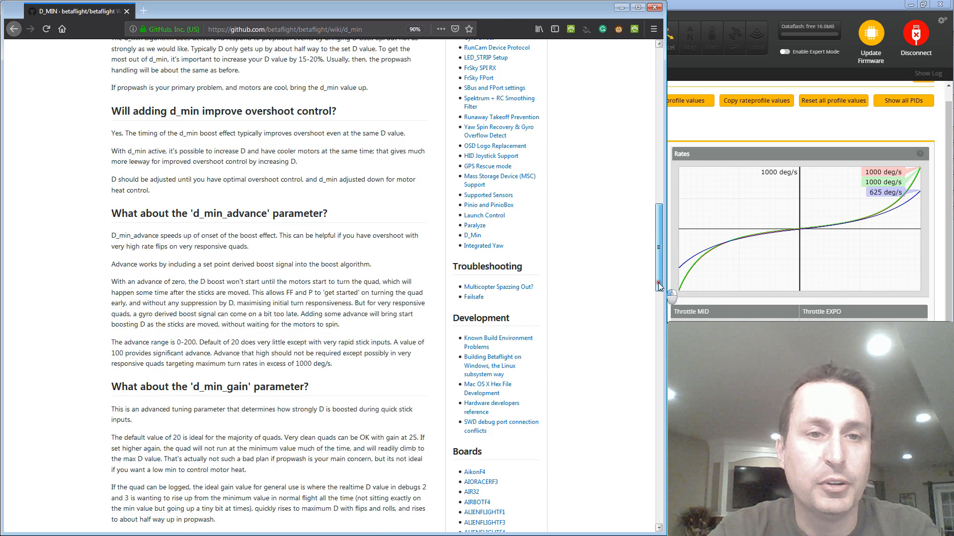
pyautogui.scroll(-3)
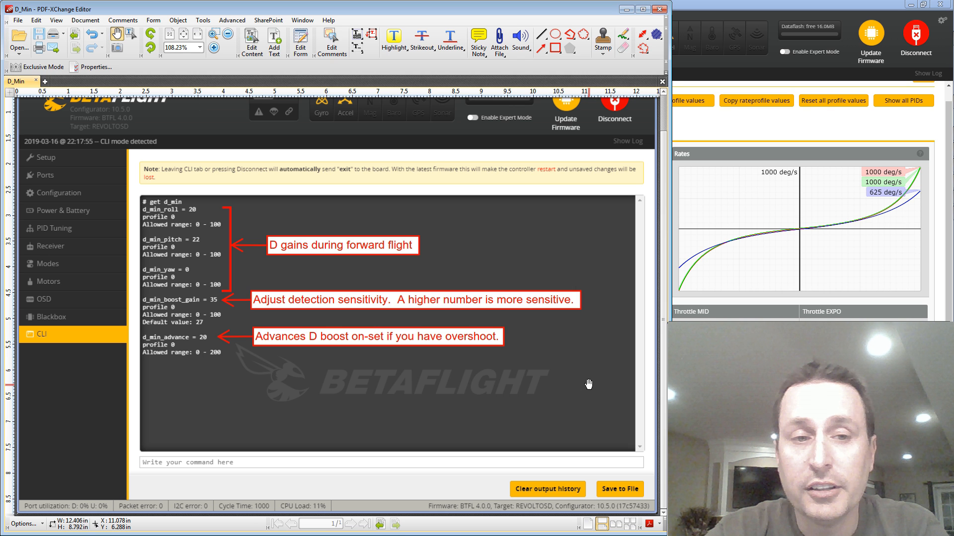
pyautogui.moveTo(152, 294)
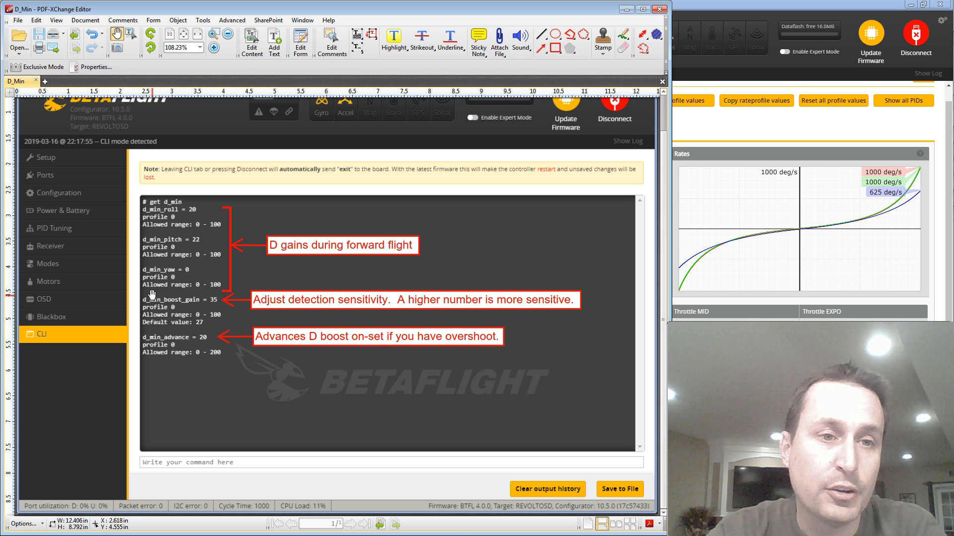
pyautogui.moveTo(159, 210)
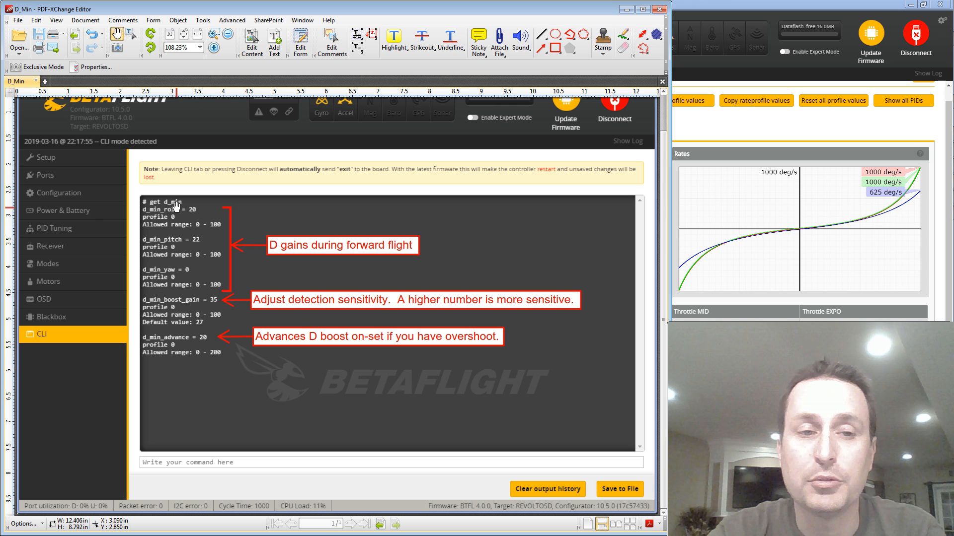
pyautogui.moveTo(198, 337)
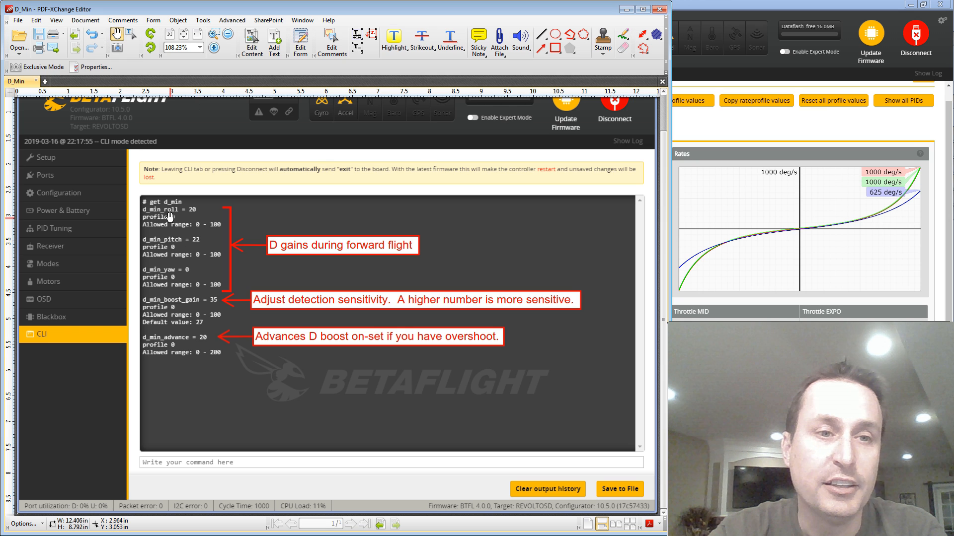
pyautogui.moveTo(194, 255)
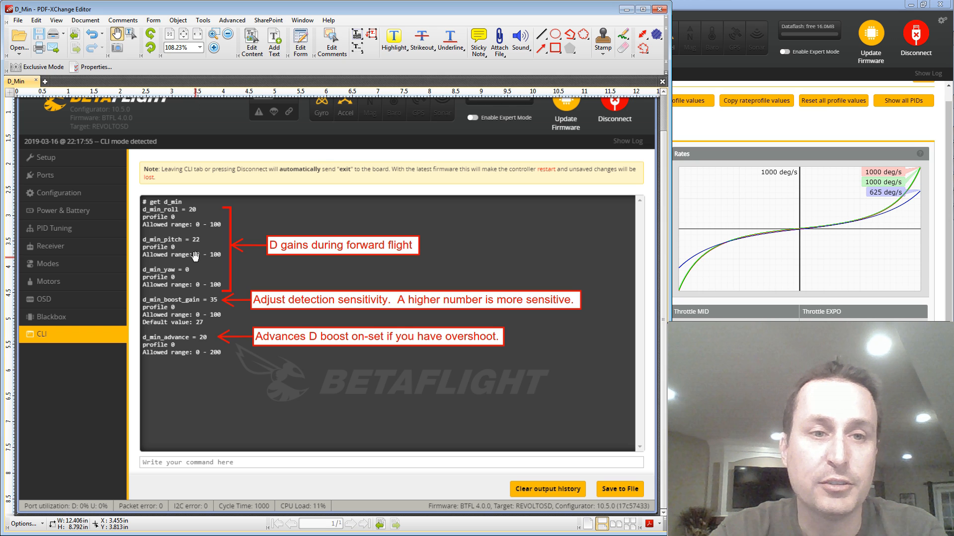
pyautogui.moveTo(196, 341)
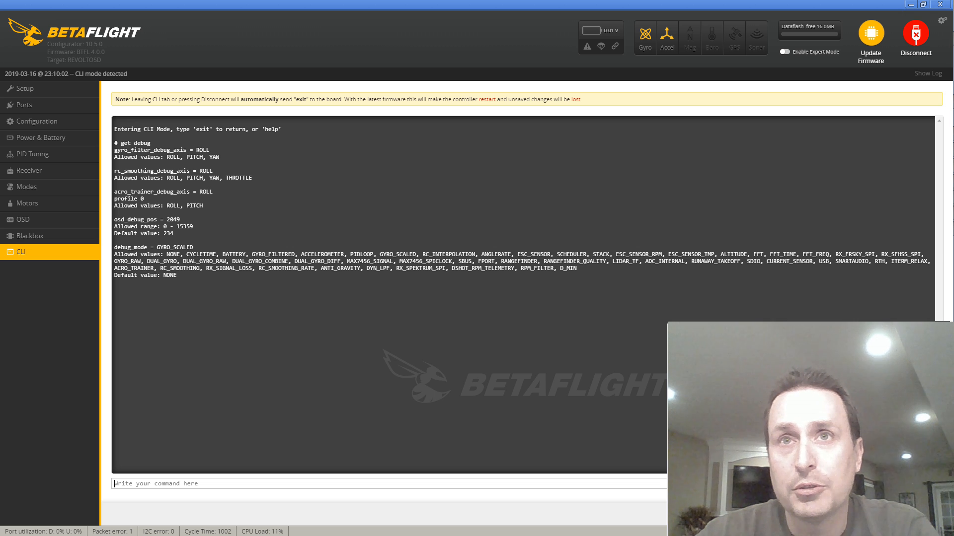
pyautogui.moveTo(509, 272)
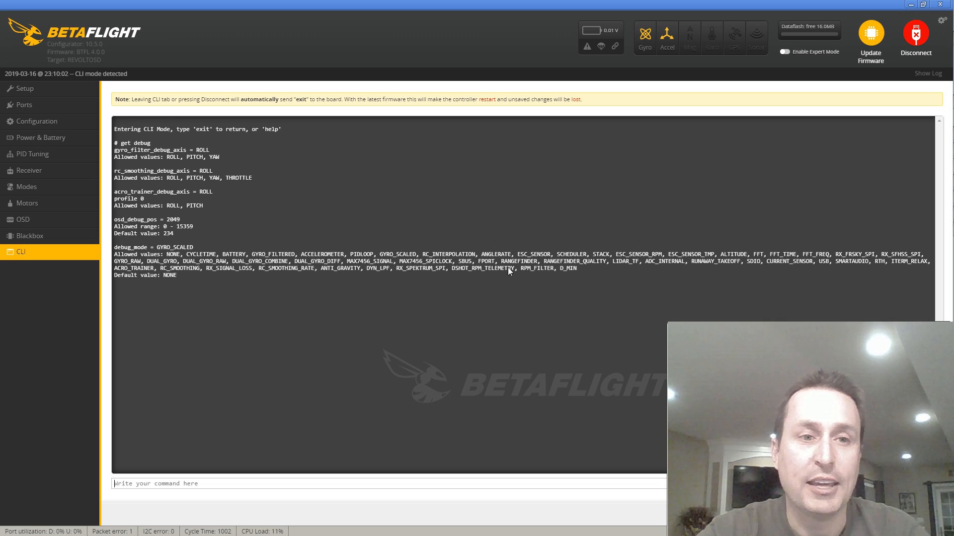
# Visit PID Tuning and focus the D Min Gain field before returning to the CLI debug listing.
pyautogui.click(31, 154)
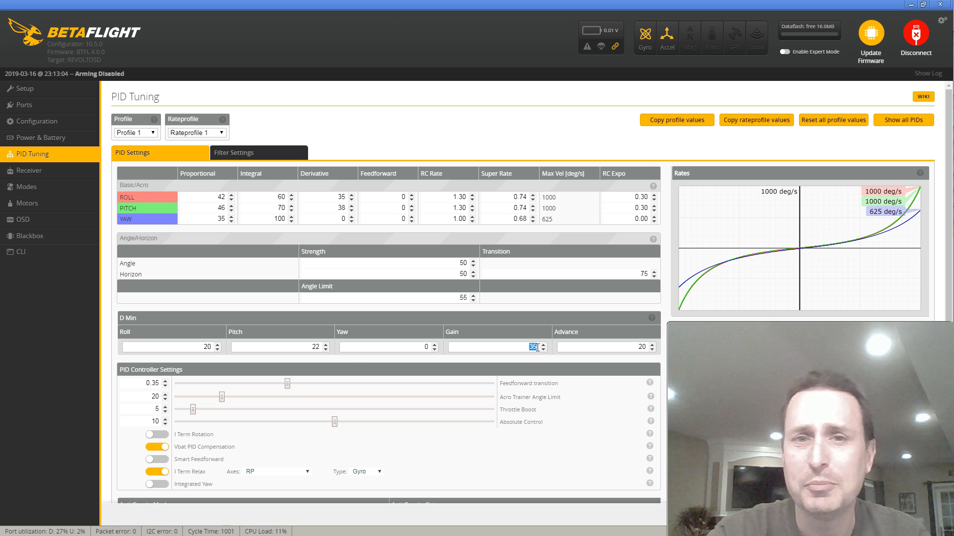
pyautogui.click(21, 251)
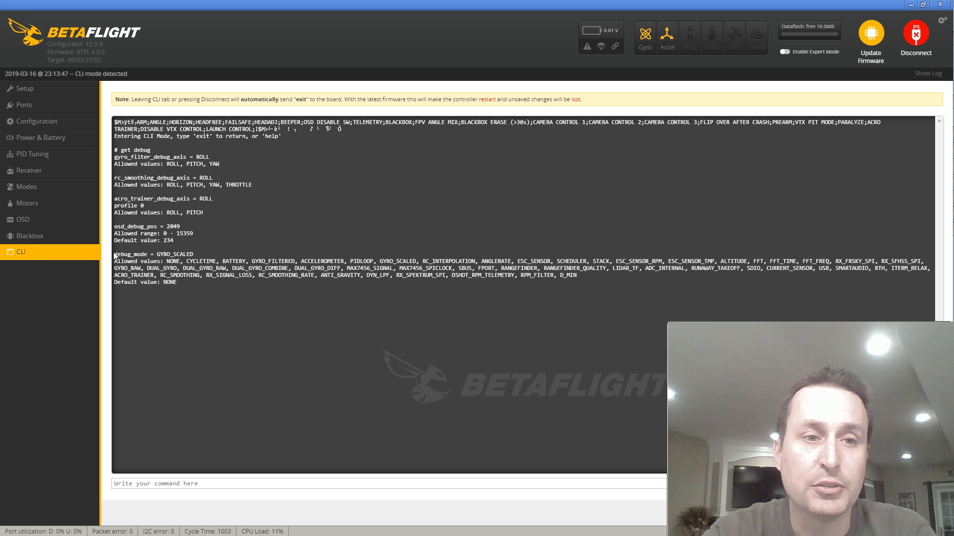
pyautogui.doubleClick(121, 254)
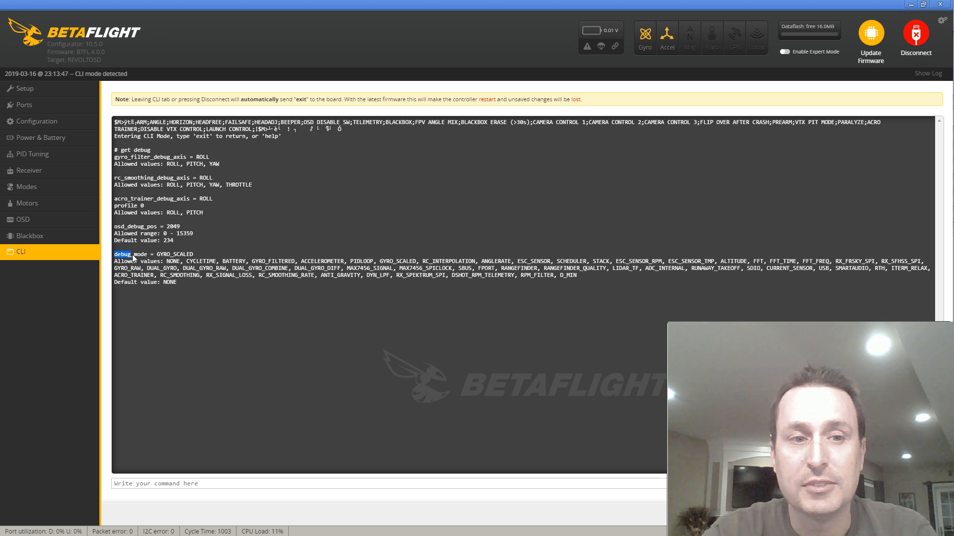
pyautogui.moveTo(311, 278)
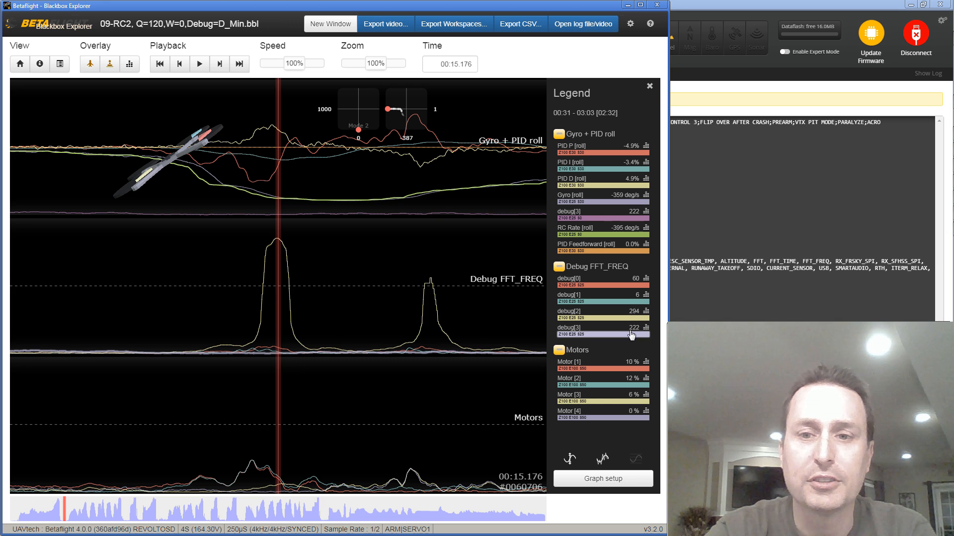
pyautogui.moveTo(437, 314)
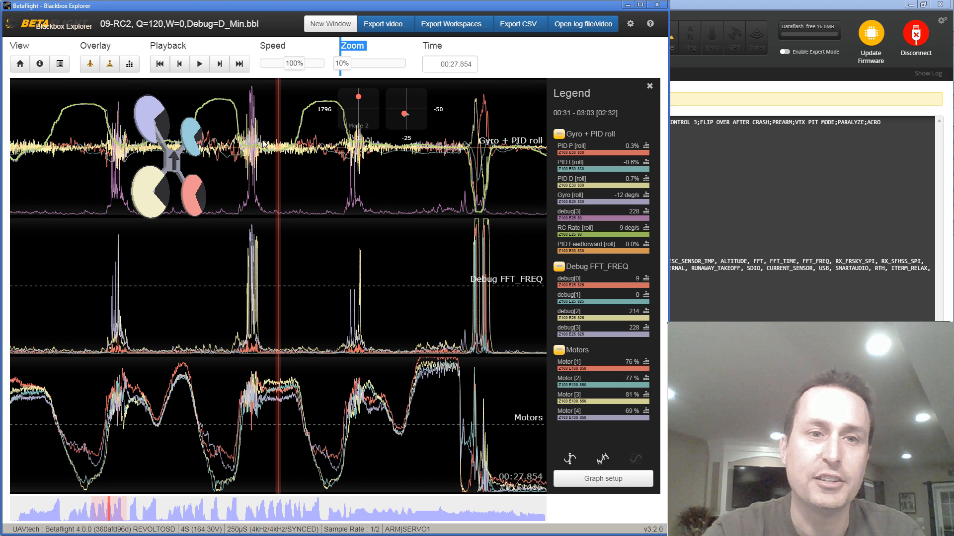
pyautogui.moveTo(210, 128)
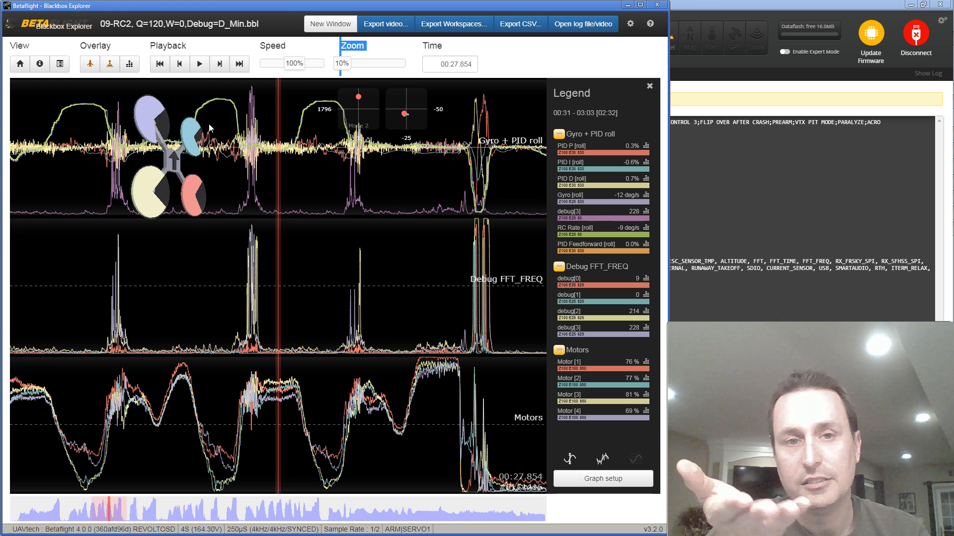
pyautogui.moveTo(286, 248)
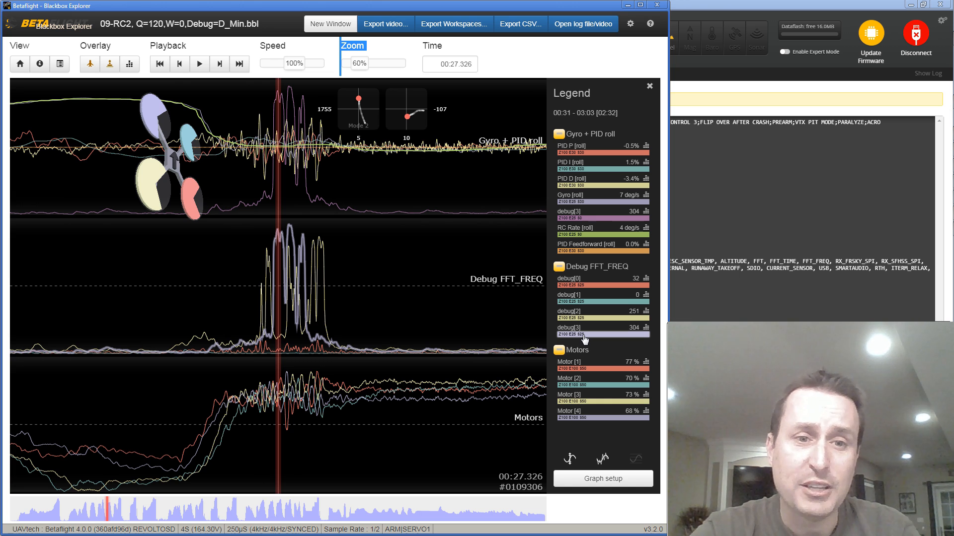
pyautogui.moveTo(418, 299)
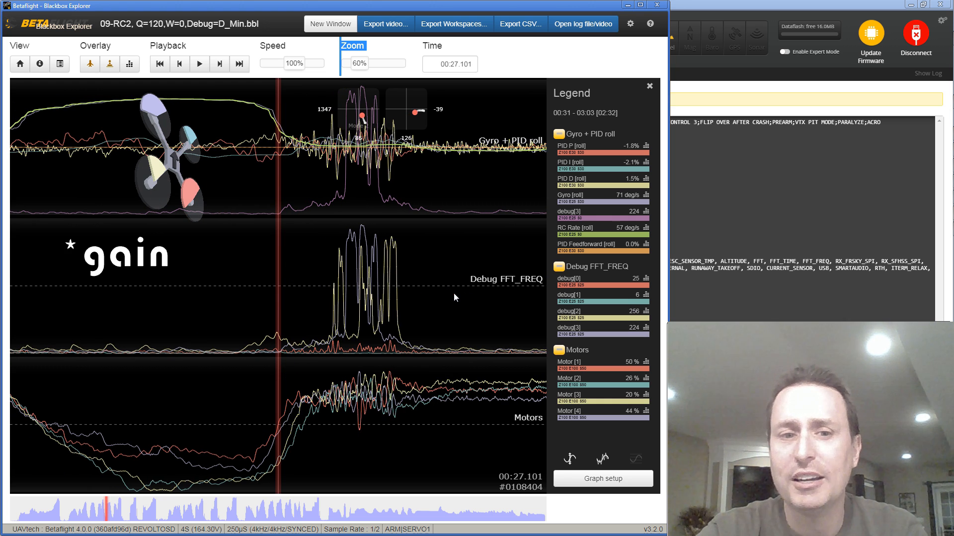
pyautogui.moveTo(380, 287)
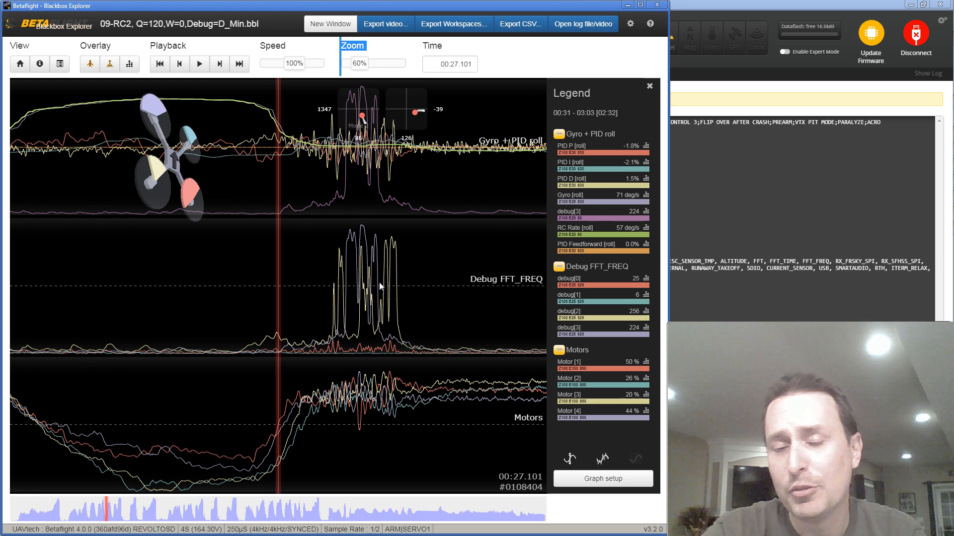
pyautogui.moveTo(304, 304)
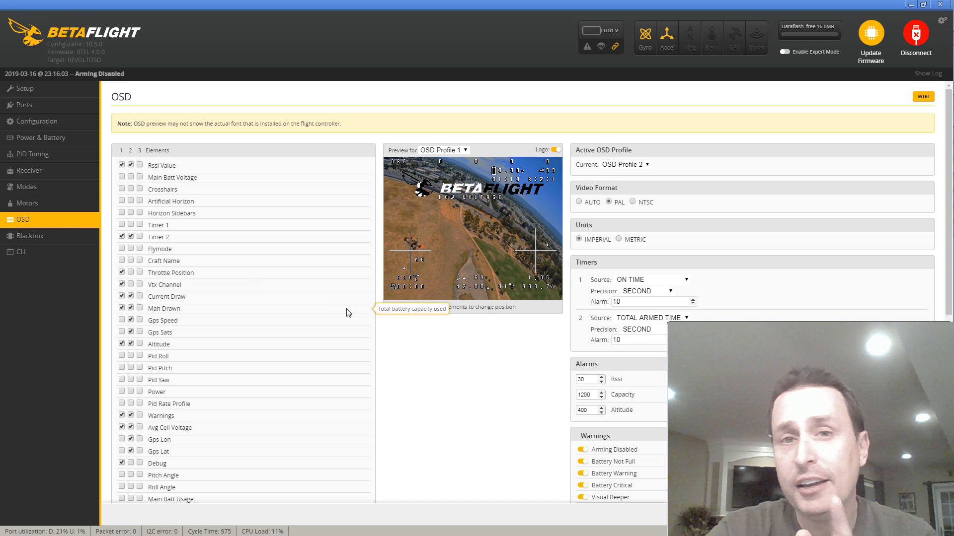
pyautogui.moveTo(352, 294)
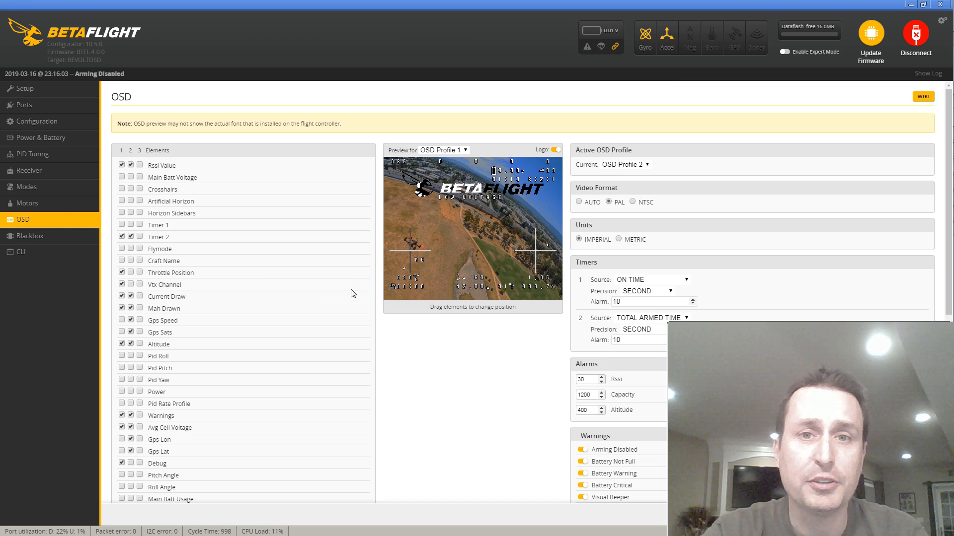
# Show the OSD elements list with the Debug element enabled.
pyautogui.click(157, 464)
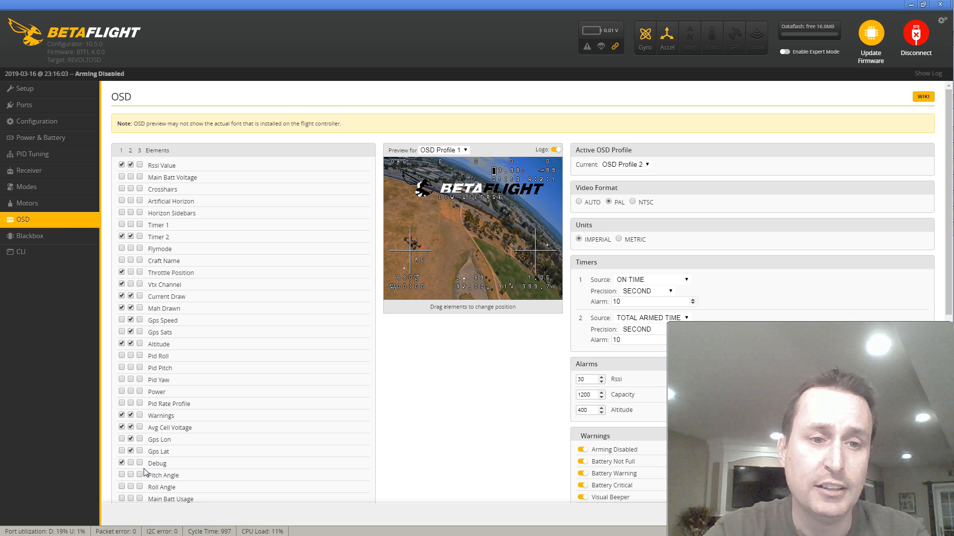
pyautogui.click(157, 464)
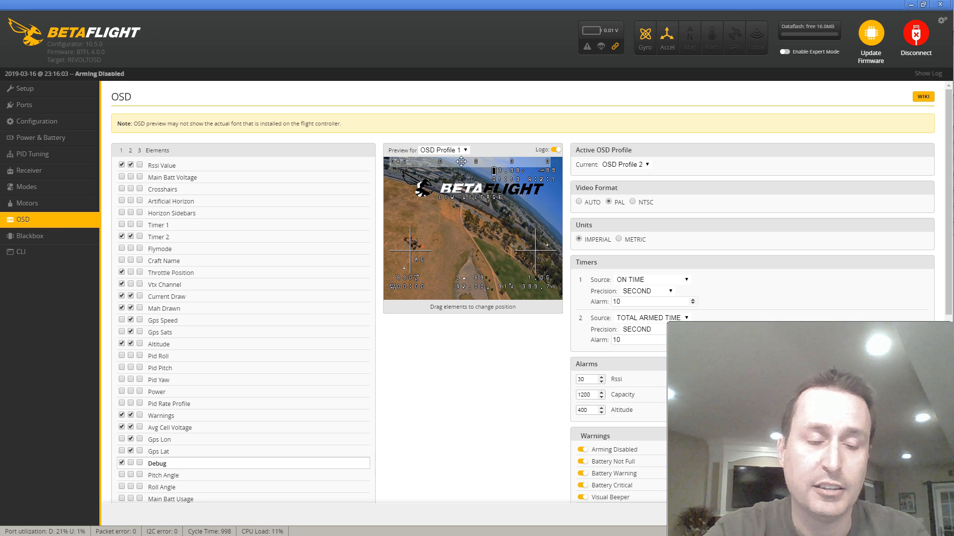
pyautogui.moveTo(157, 464)
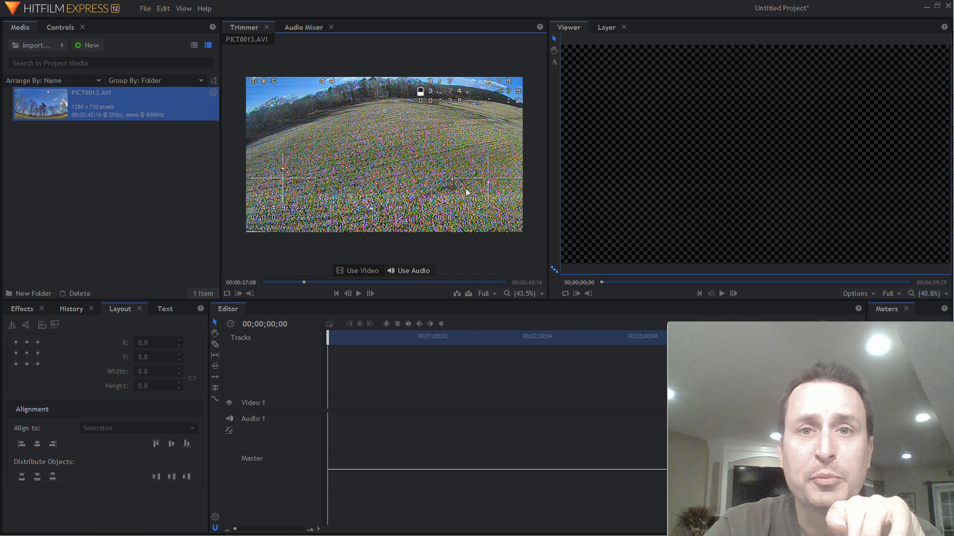
pyautogui.moveTo(364, 249)
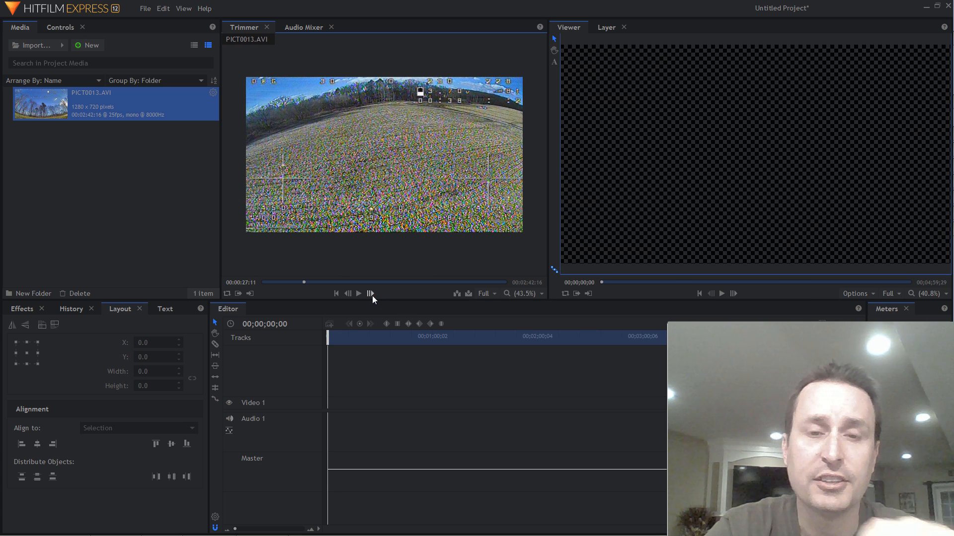
# Step PICT0013.AVI in the Trimmer to a frame showing the D_min debug values.
pyautogui.click(346, 293)
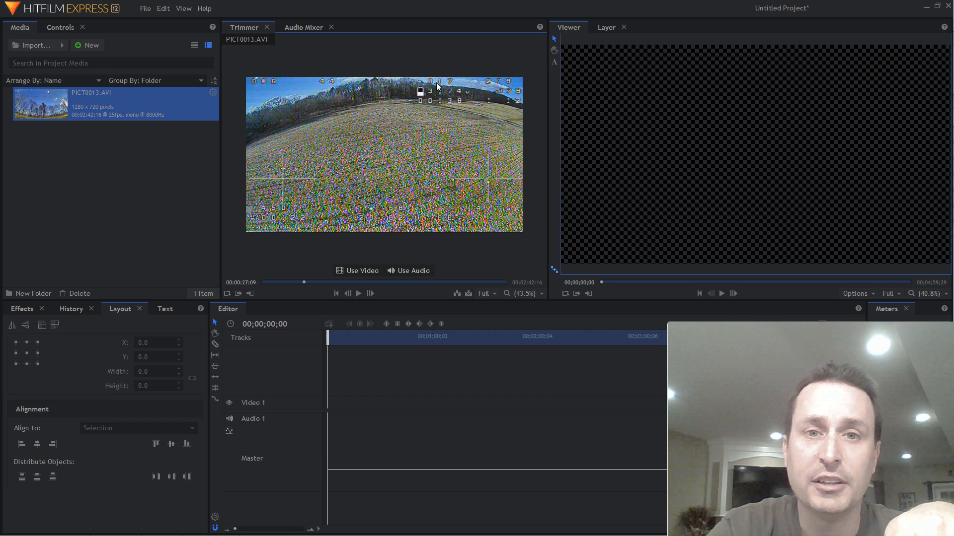
pyautogui.moveTo(448, 85)
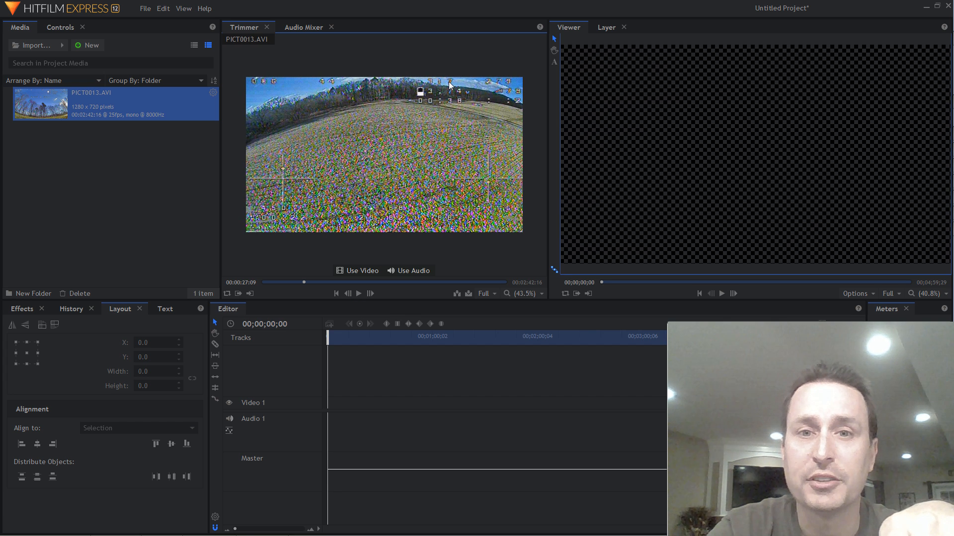
pyautogui.moveTo(499, 86)
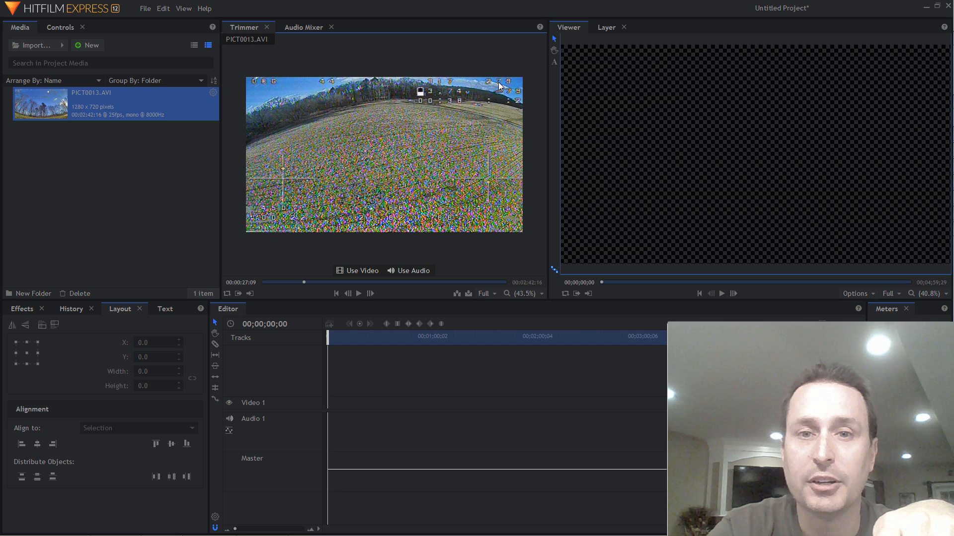
pyautogui.moveTo(651, 125)
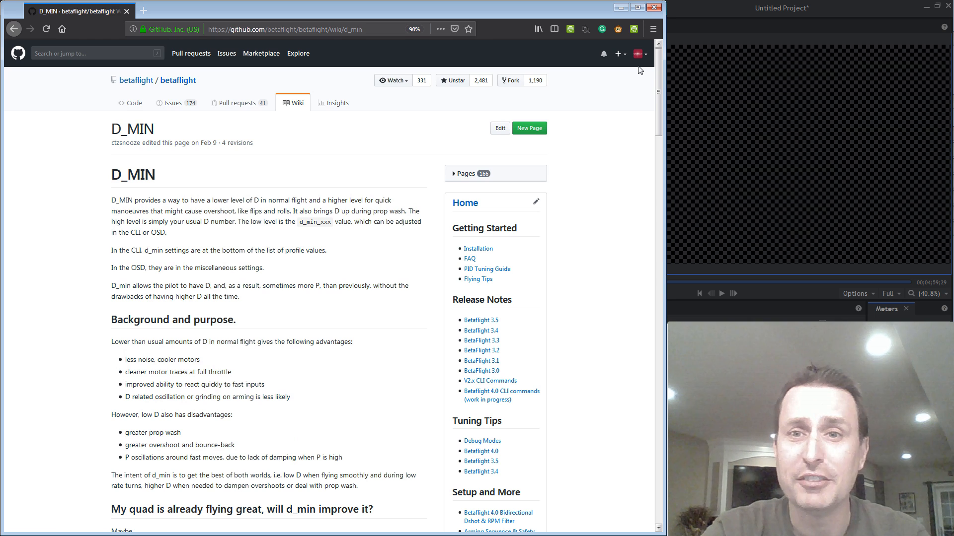
# Open the Debug Modes page from the wiki sidebar under Tuning Tips.
pyautogui.scroll(-3)
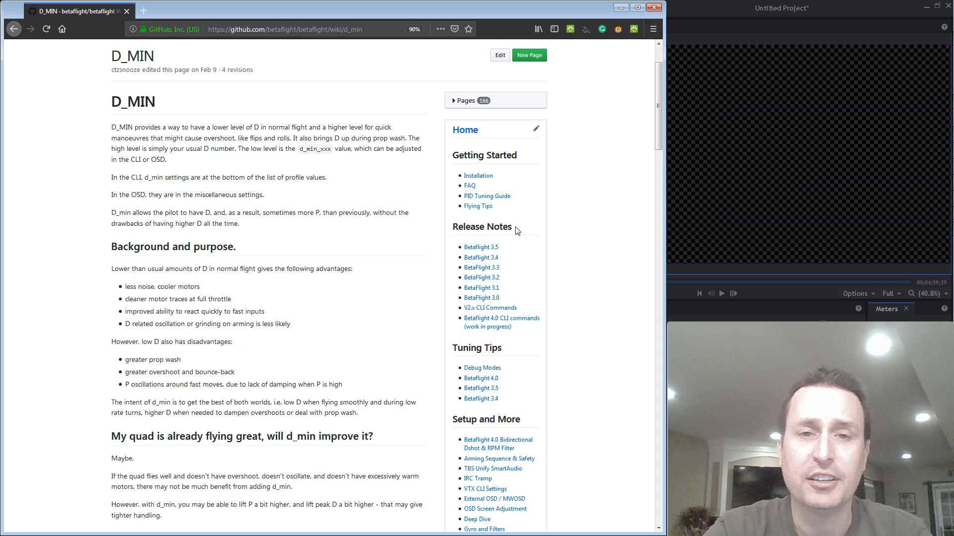
pyautogui.moveTo(482, 368)
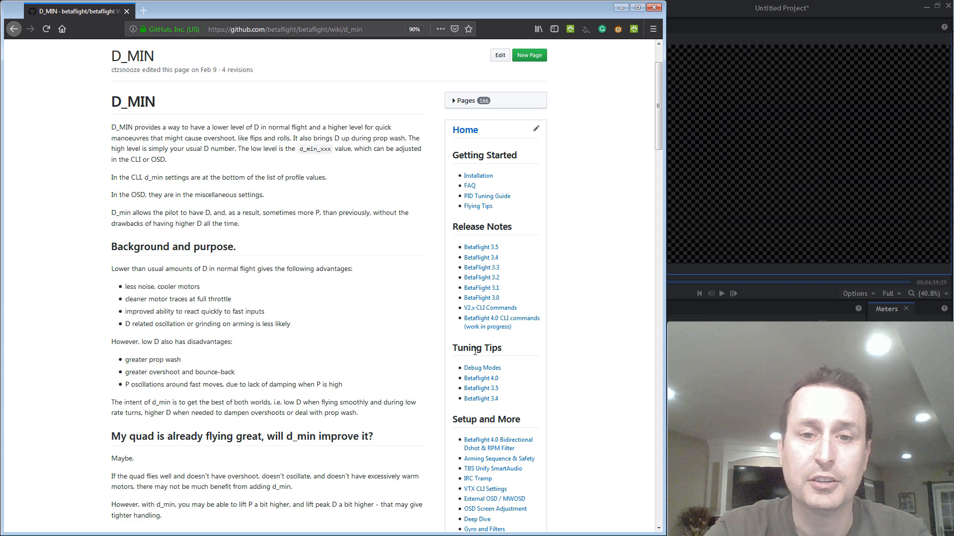
pyautogui.click(482, 368)
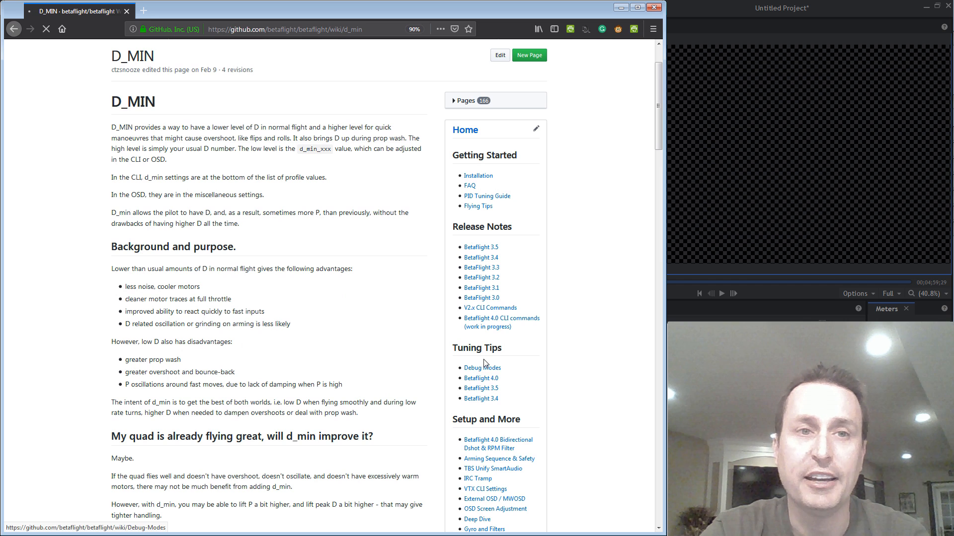
pyautogui.click(481, 368)
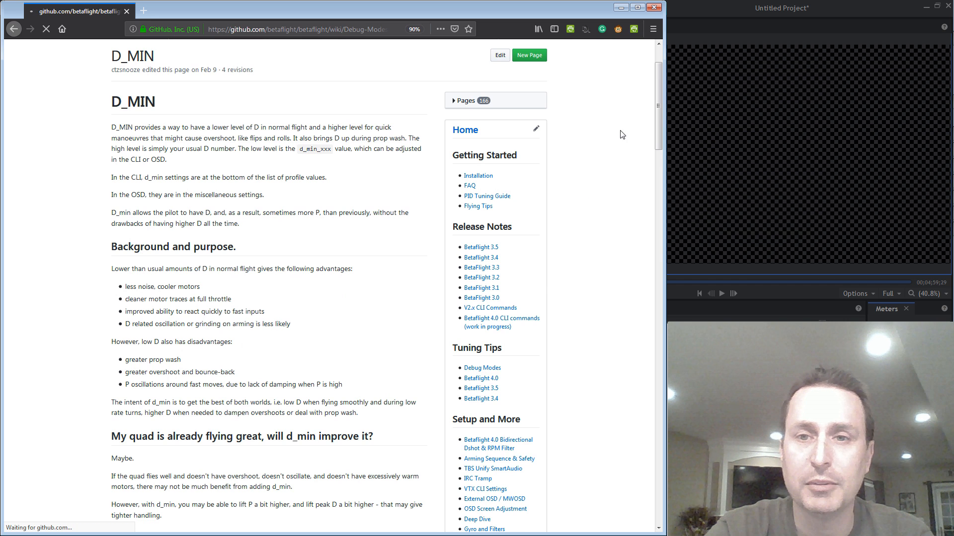
pyautogui.click(482, 368)
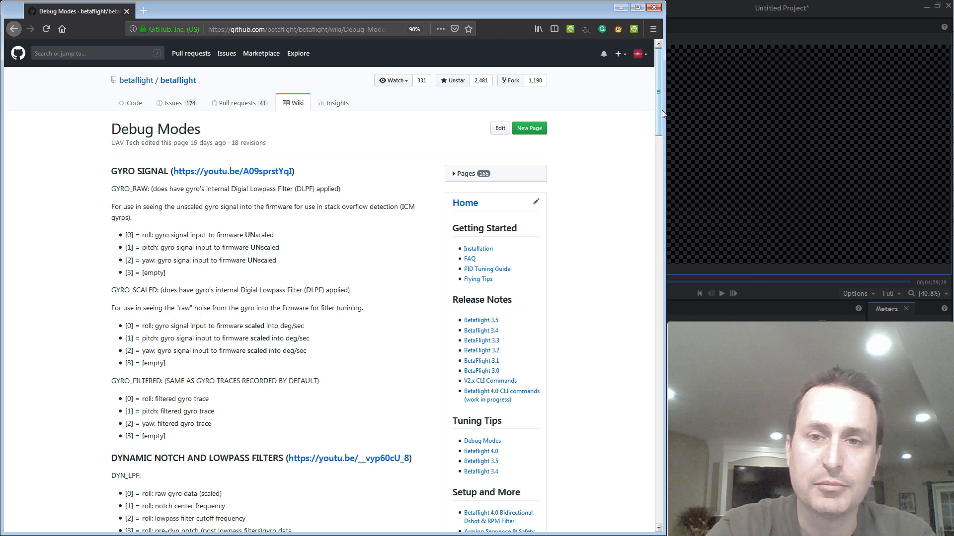
# Scroll to FLIGHT DYNAMICS and highlight the D_MIN roll active D-term gain entry.
pyautogui.scroll(-3)
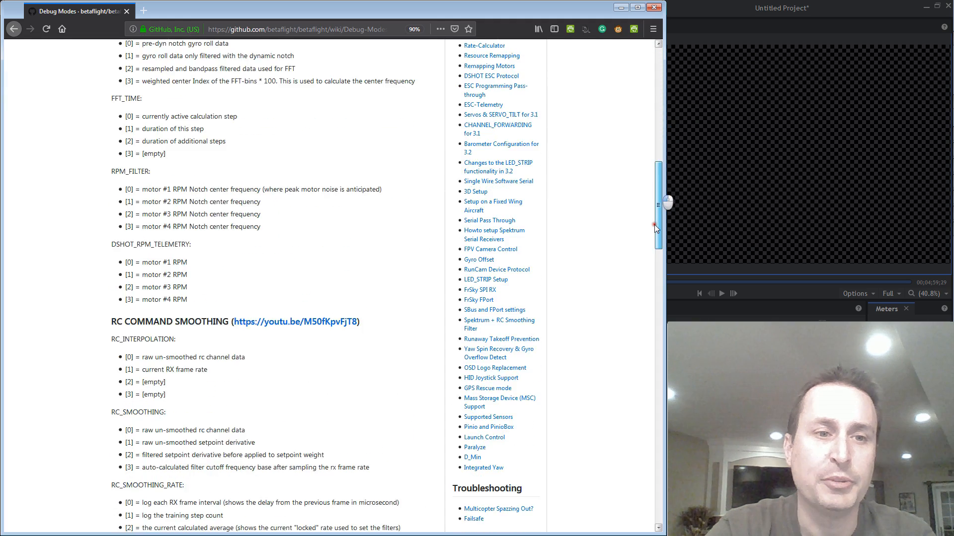
pyautogui.scroll(-3)
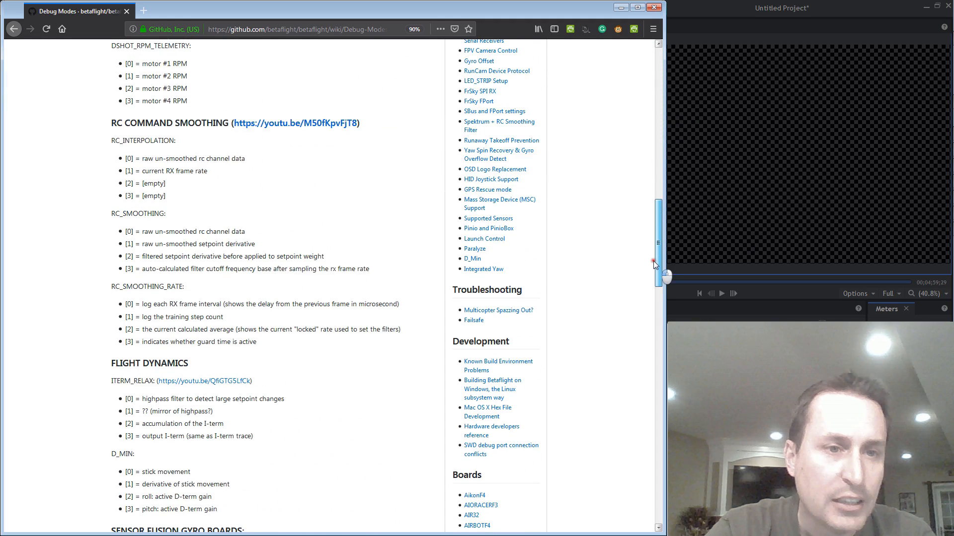
pyautogui.scroll(-3)
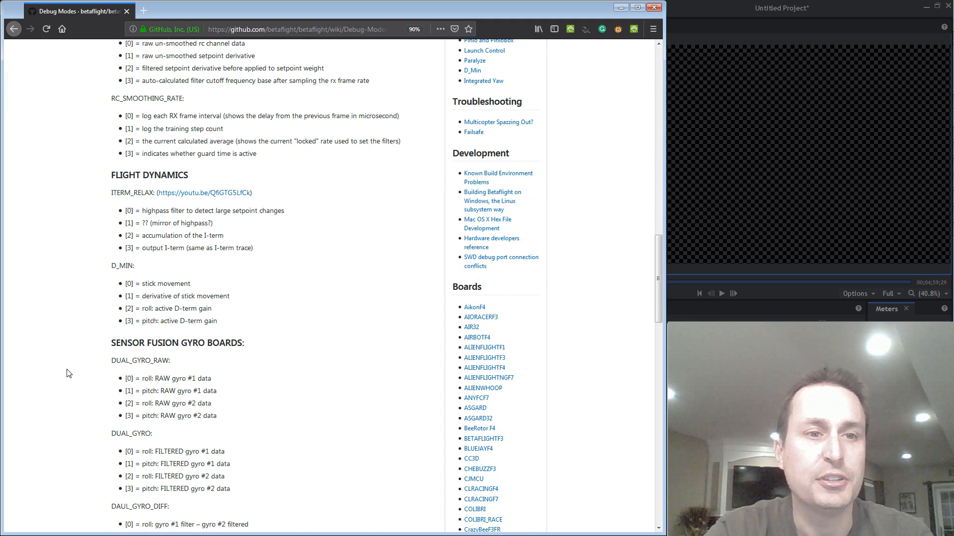
pyautogui.moveTo(122, 291)
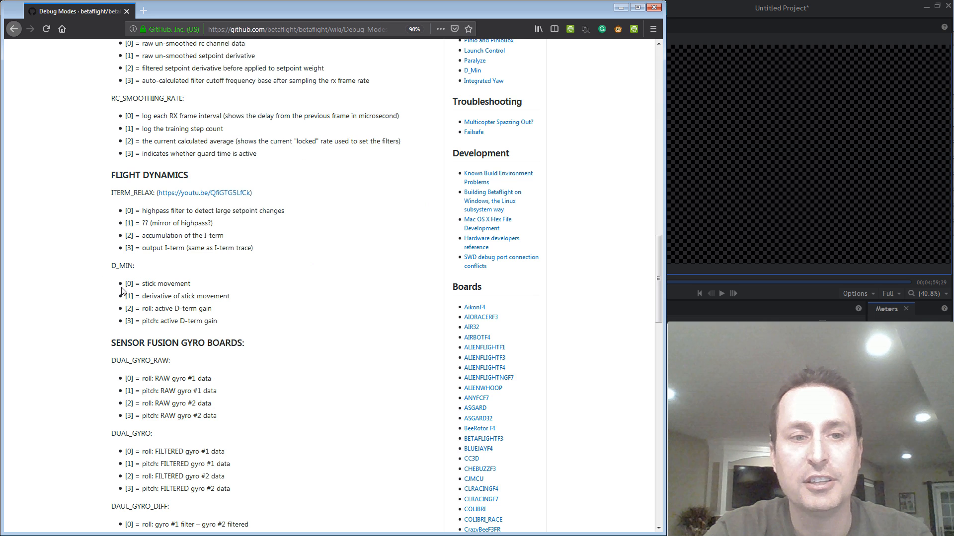
pyautogui.moveTo(129, 305)
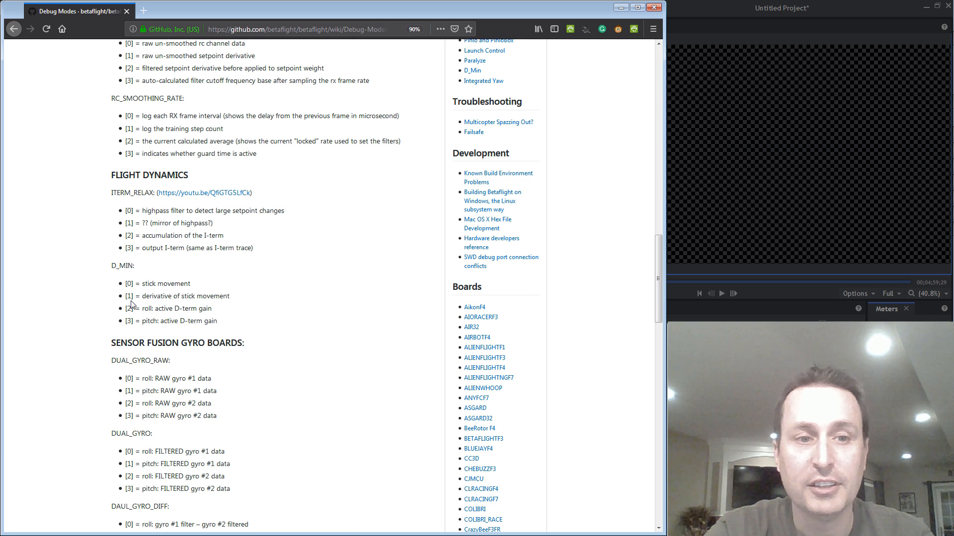
pyautogui.moveTo(162, 299)
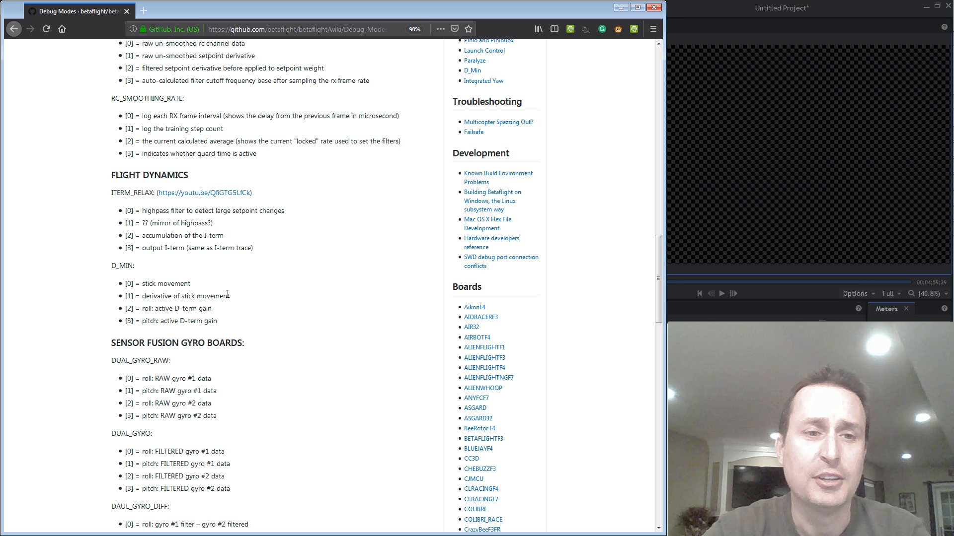
pyautogui.doubleClick(177, 308)
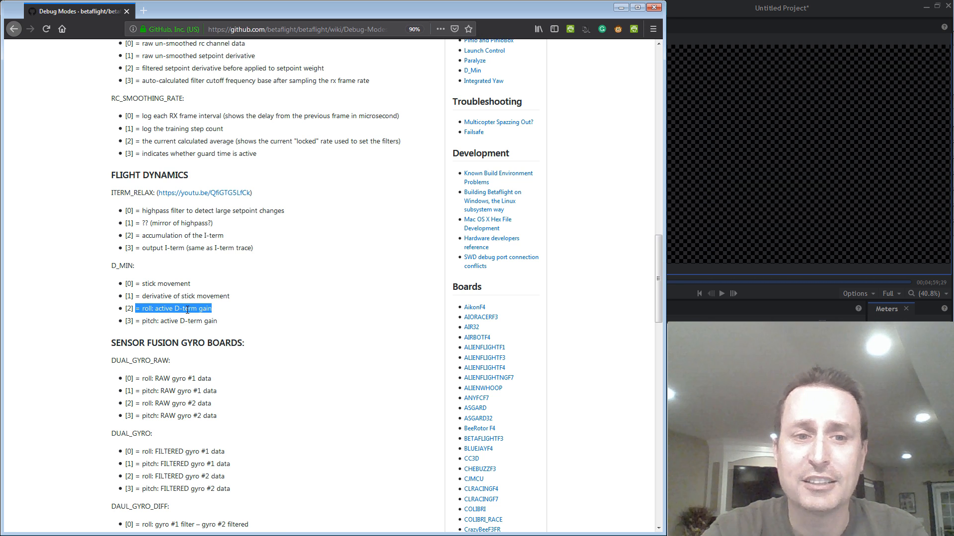
pyautogui.moveTo(226, 330)
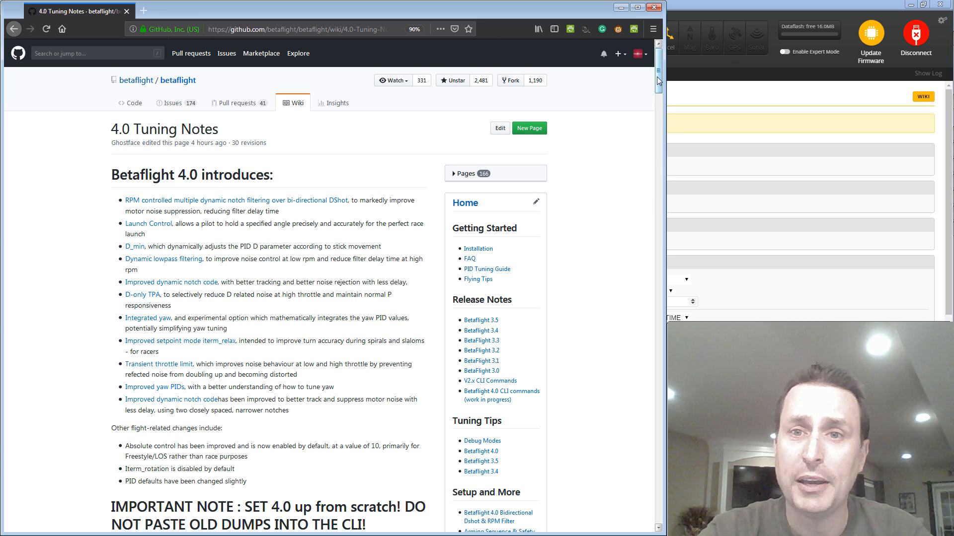
# Scroll the 4.0 Tuning Notes page down to the freestyle CLI block listing d_min values.
pyautogui.scroll(-3)
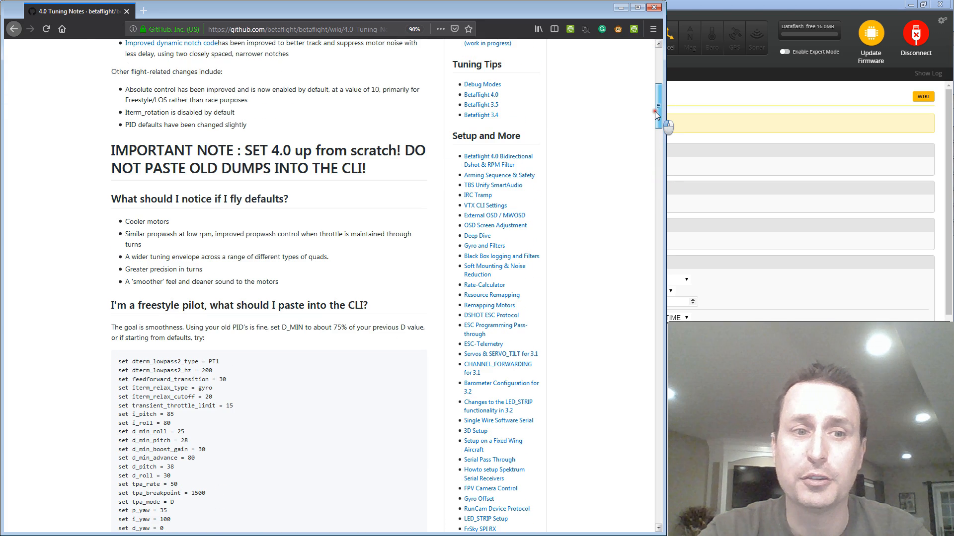
pyautogui.scroll(-3)
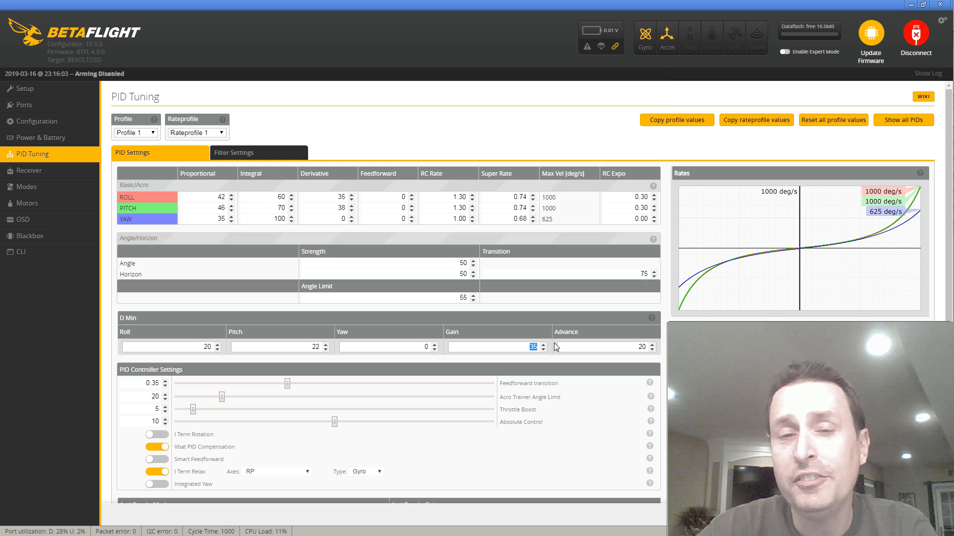
pyautogui.moveTo(500, 373)
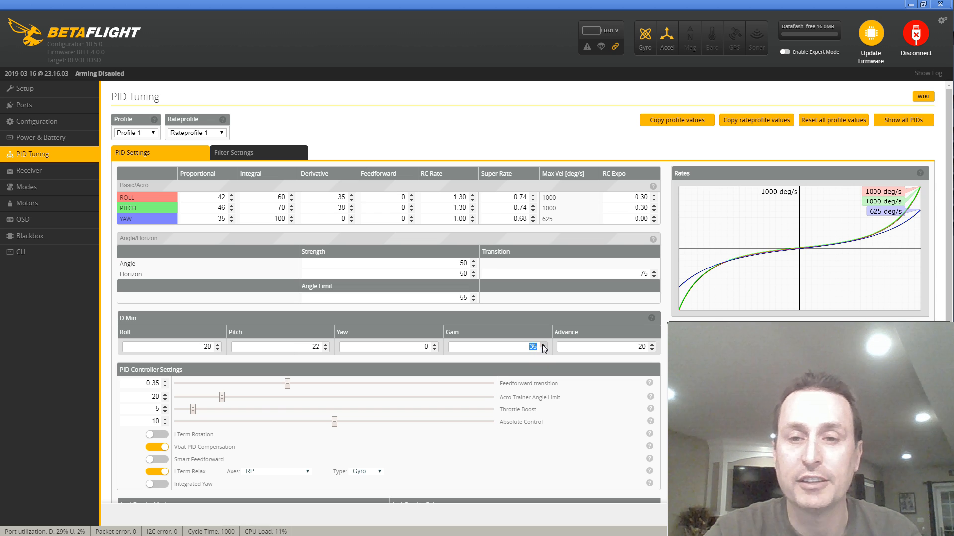
# Focus the D Min Gain field on the PID Tuning page showing roll, pitch, yaw and advance.
pyautogui.click(642, 347)
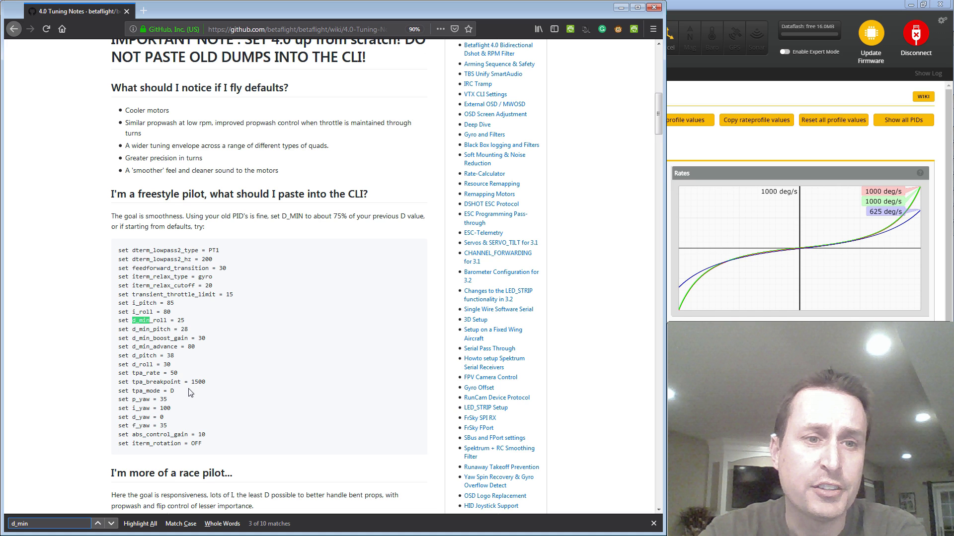
pyautogui.moveTo(159, 347)
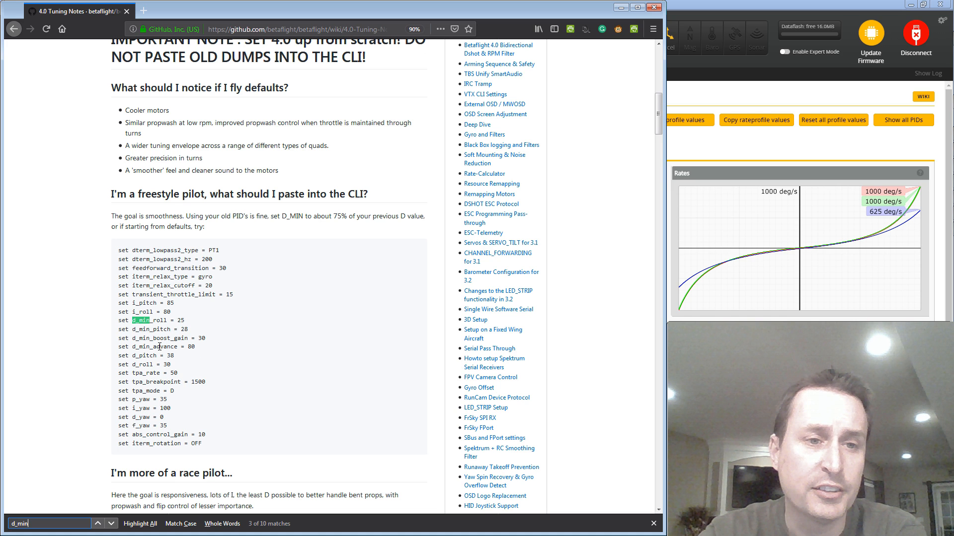